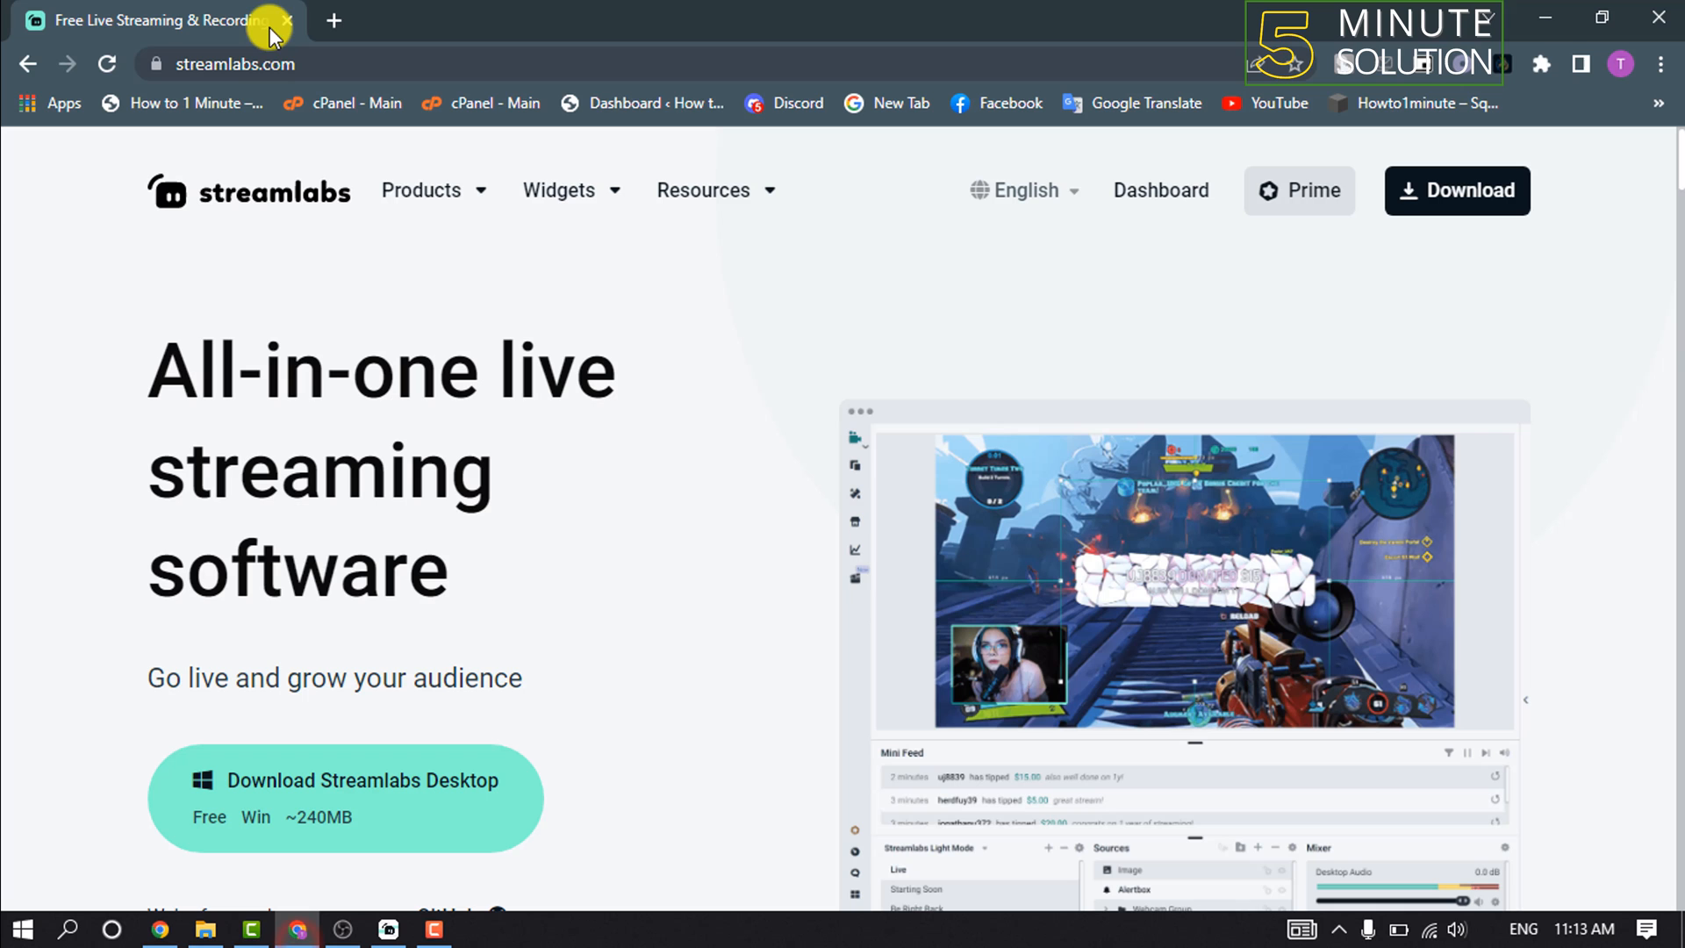
mouse_move(588, 250)
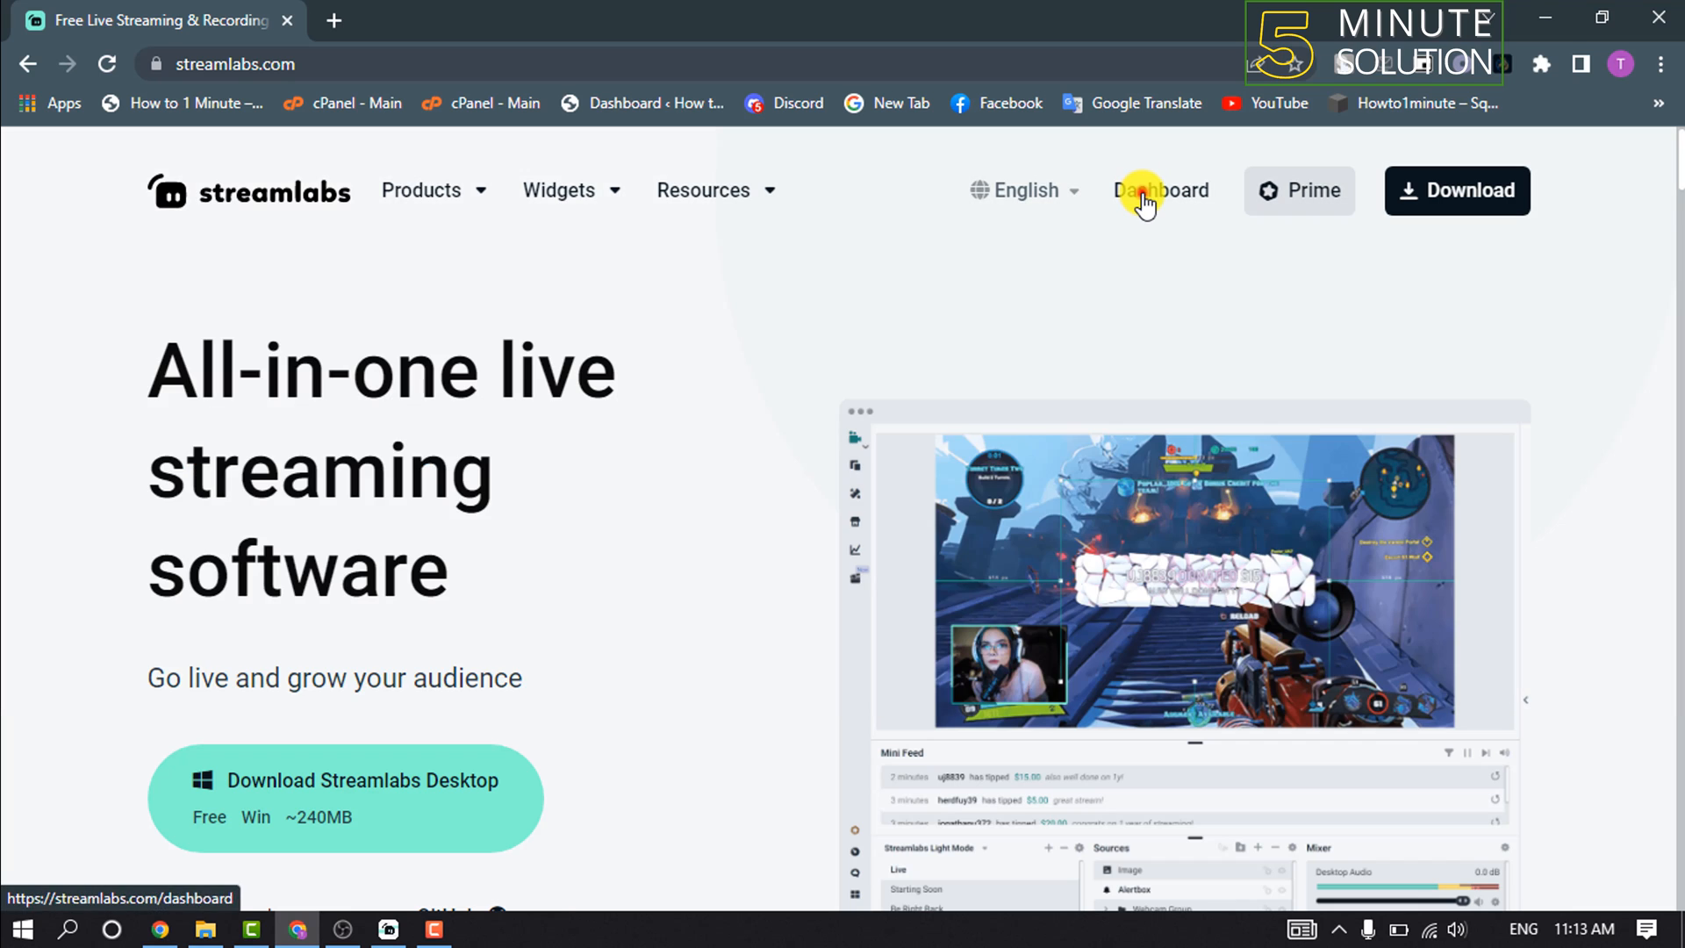
Go to the Streamlabs account Dashboard from the top navigation.
click(1161, 190)
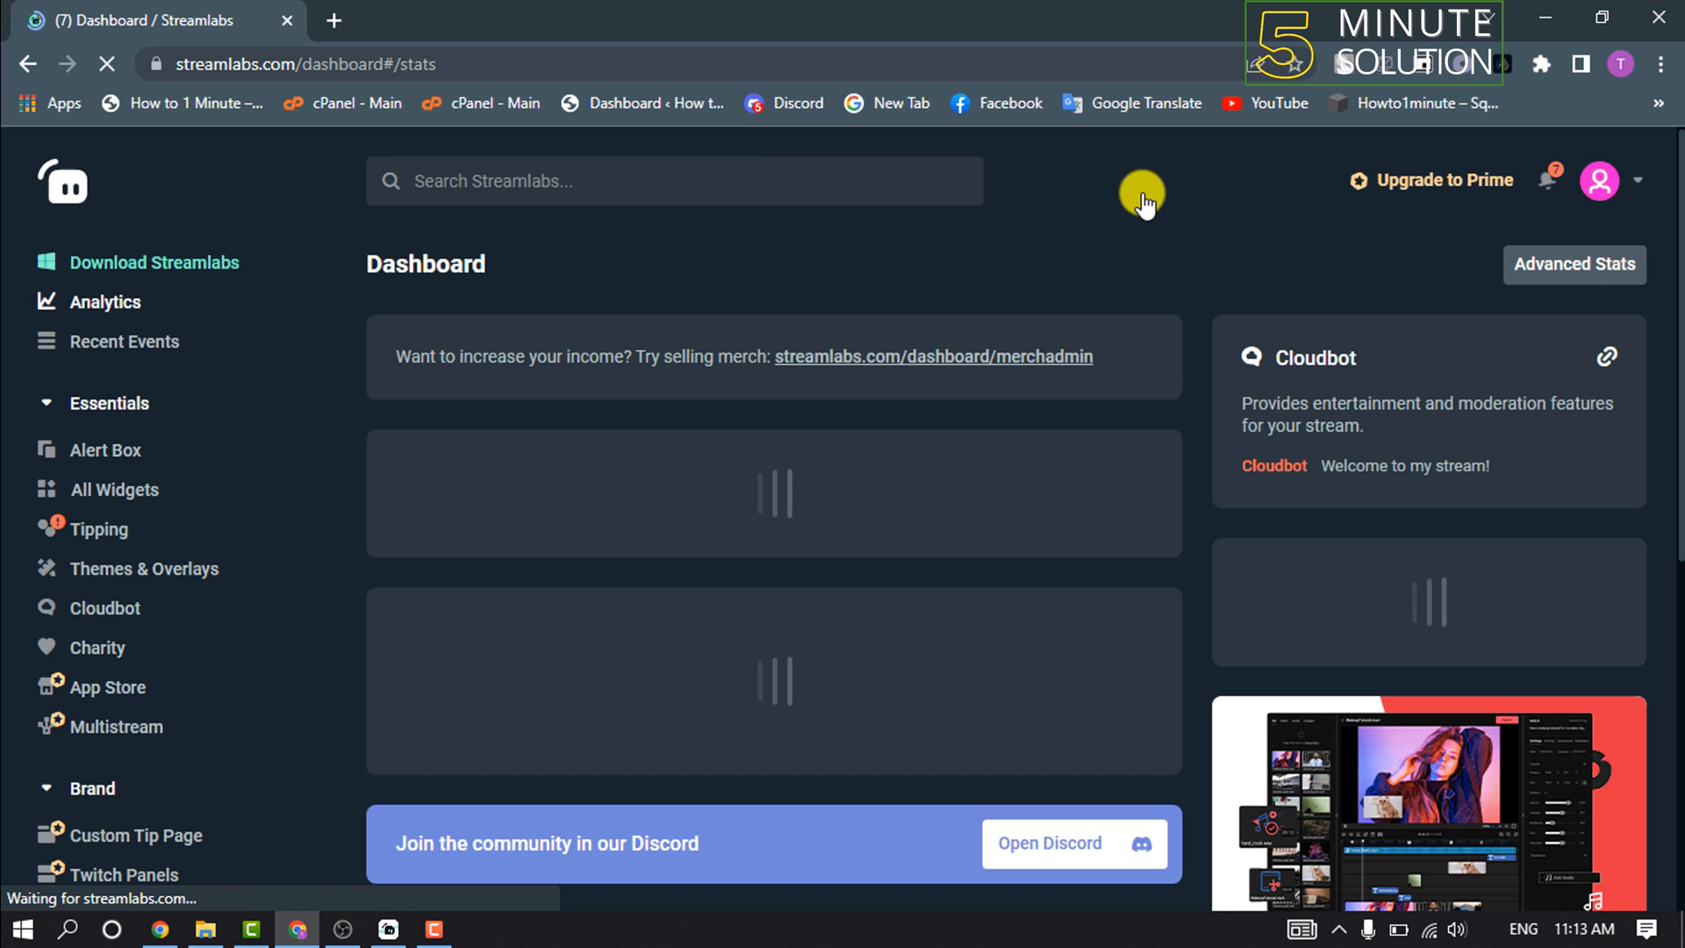
mouse_move(182, 521)
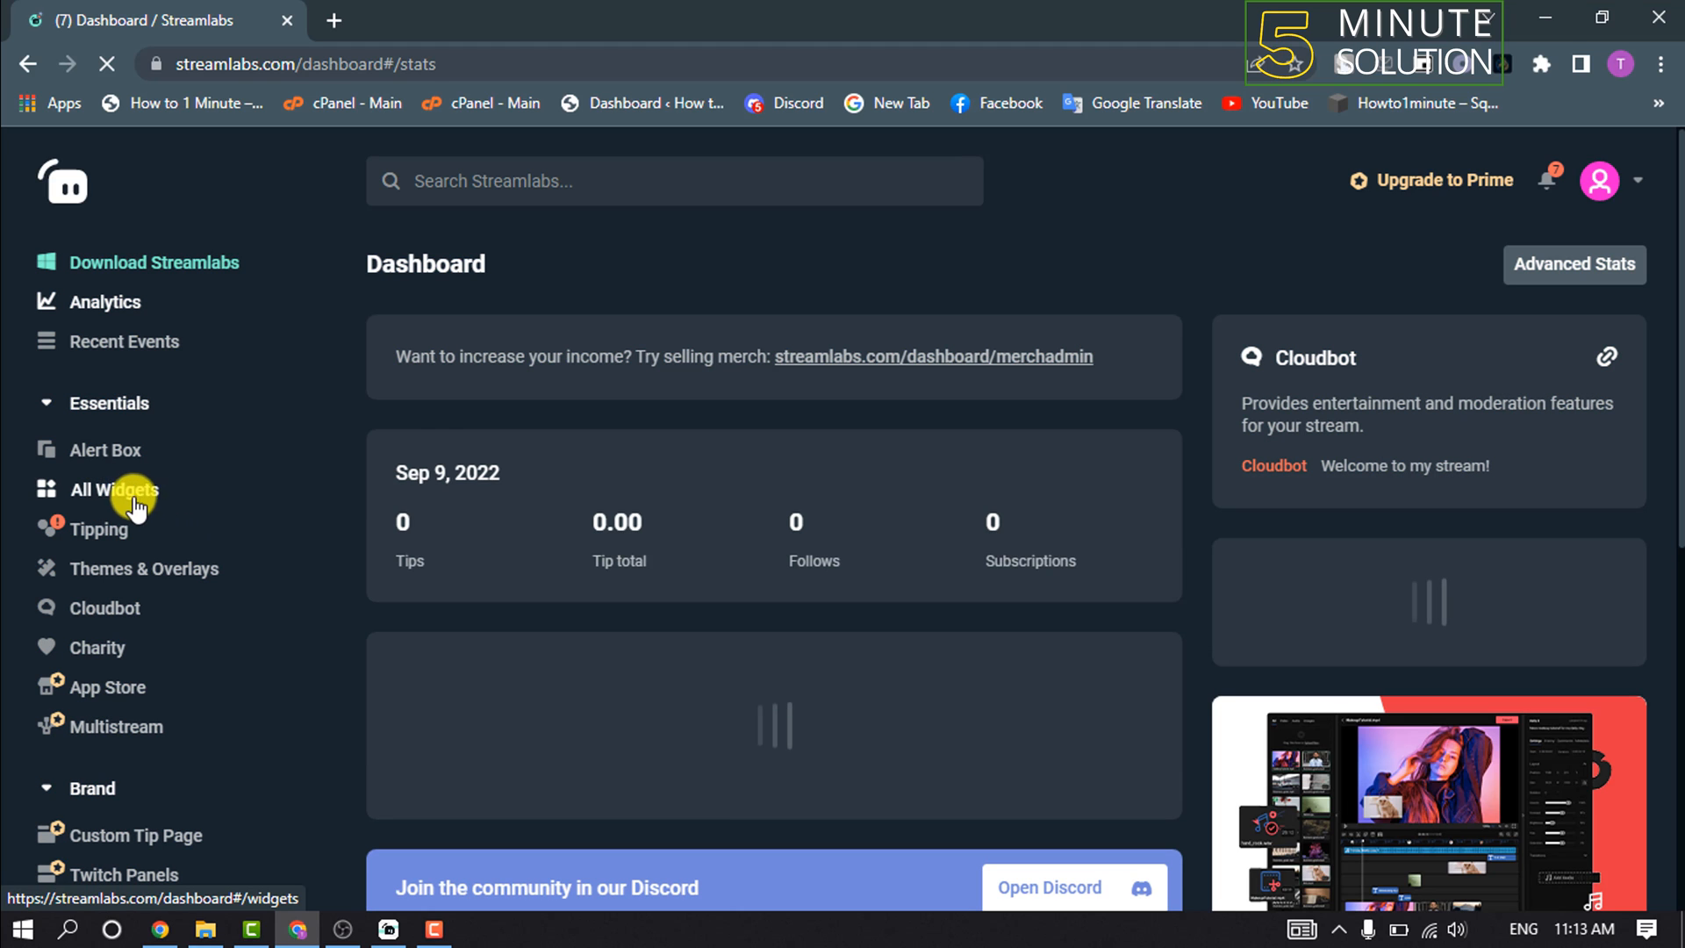
Show All Widgets and scroll to the All section where Stream Labels is listed.
click(112, 490)
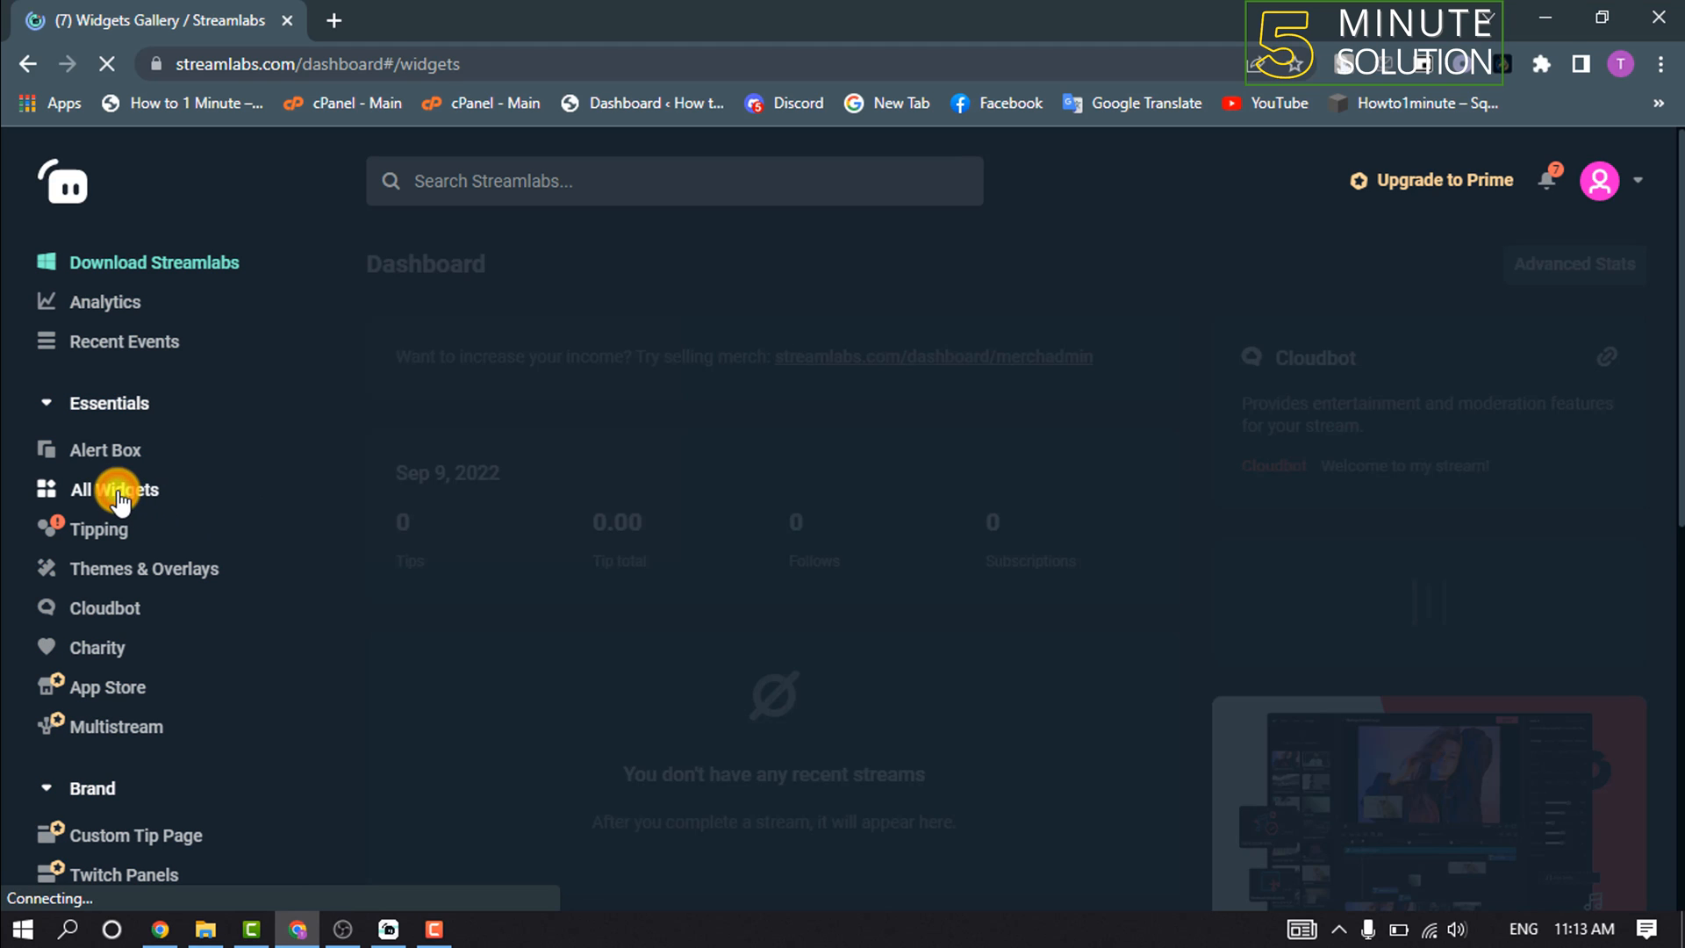
click(114, 490)
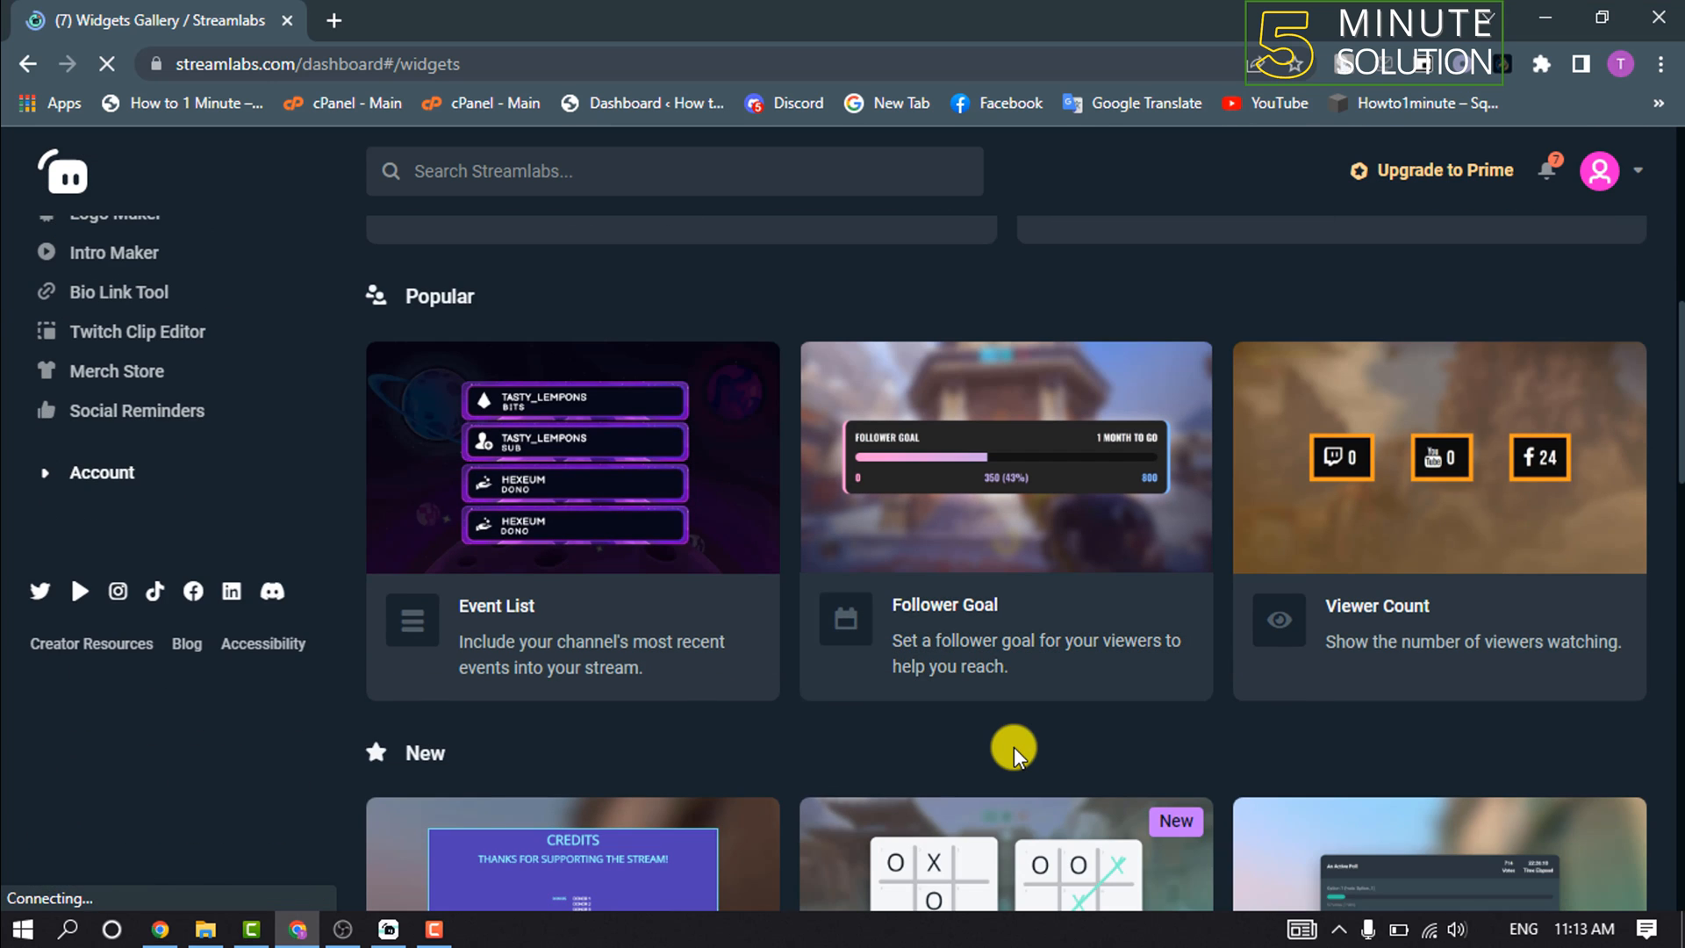
scroll(down, 3)
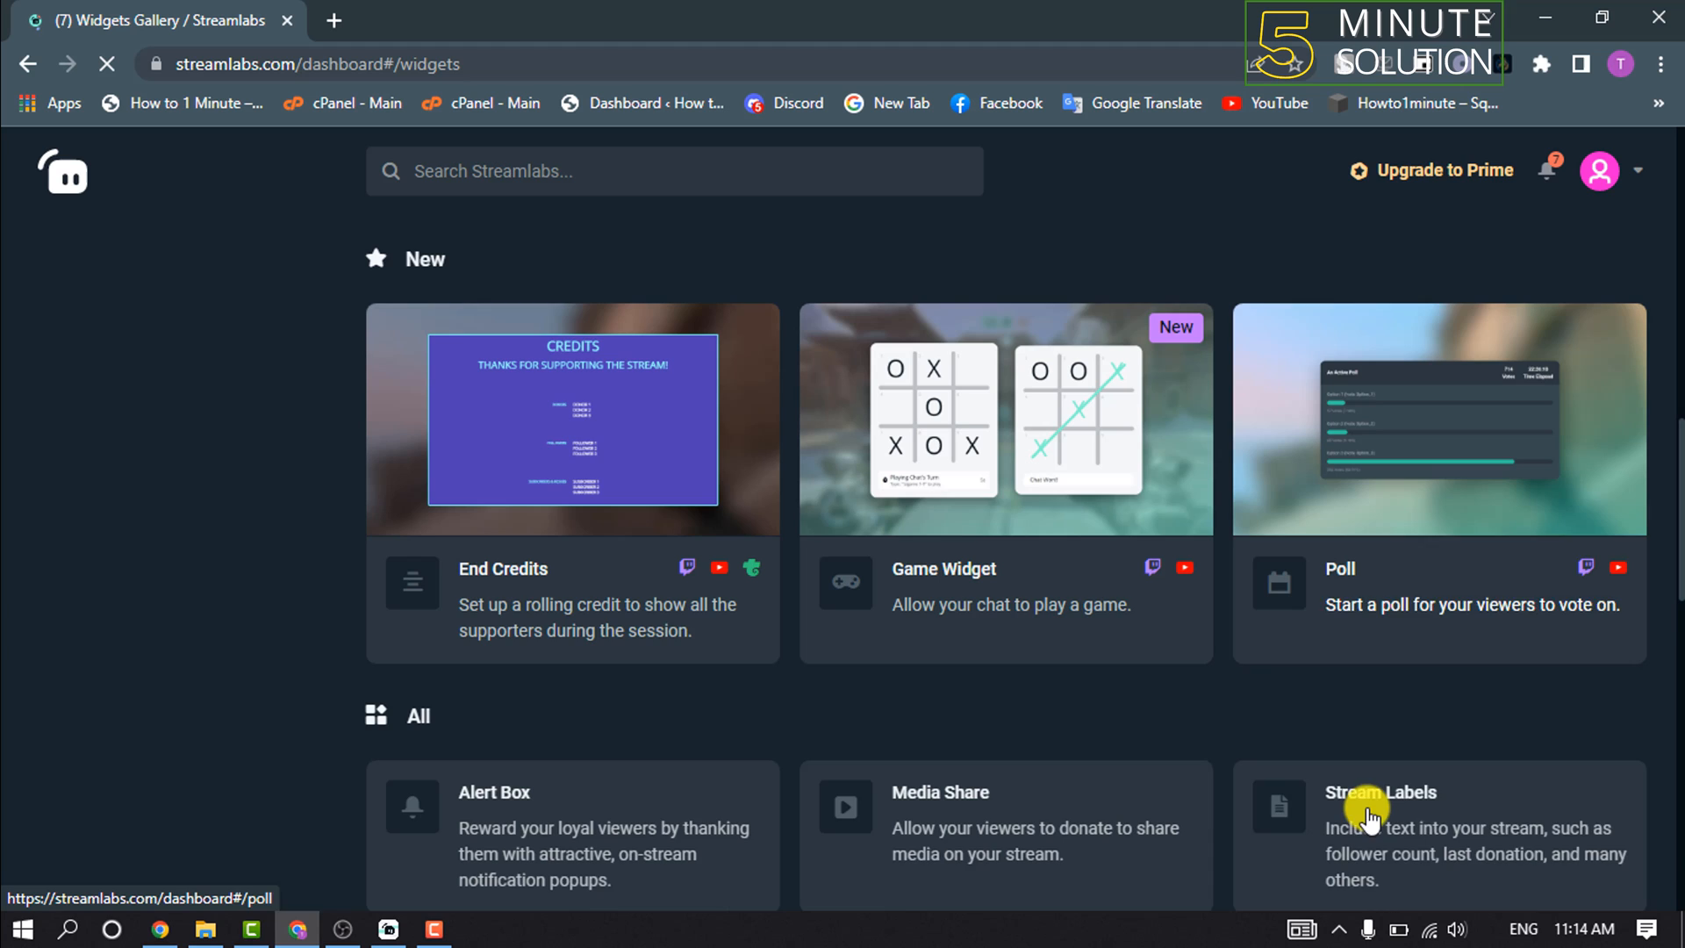
scroll(down, 3)
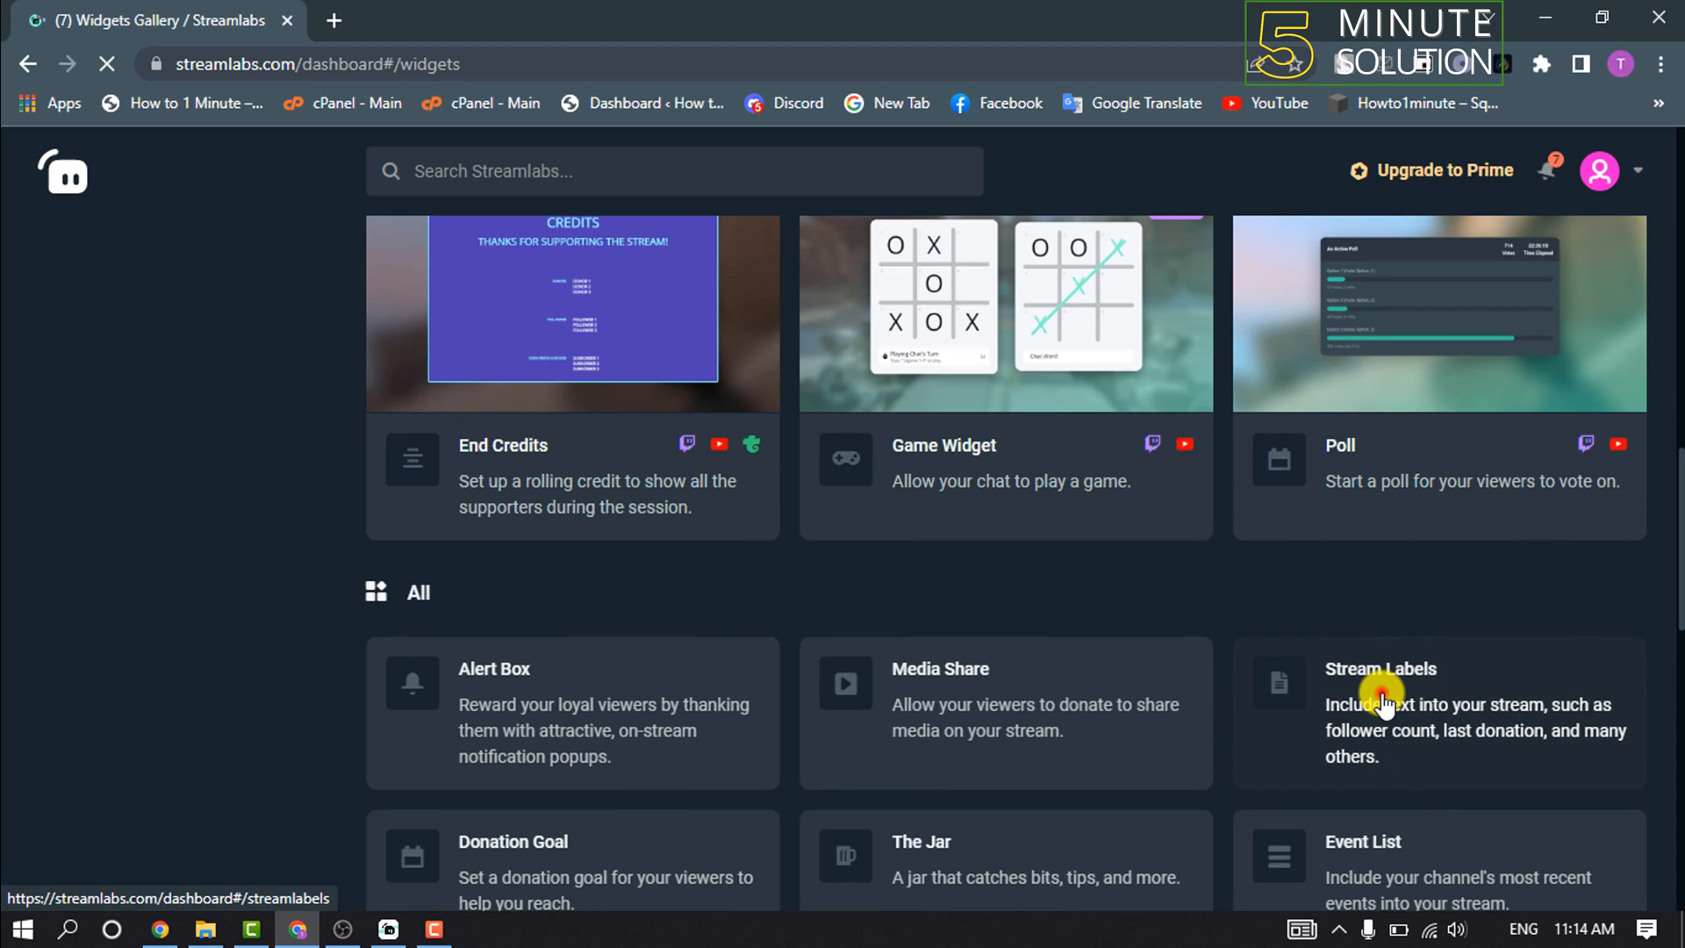
Go to the Stream Labels card's page with its Windows, macOS and Debian downloads.
click(1382, 669)
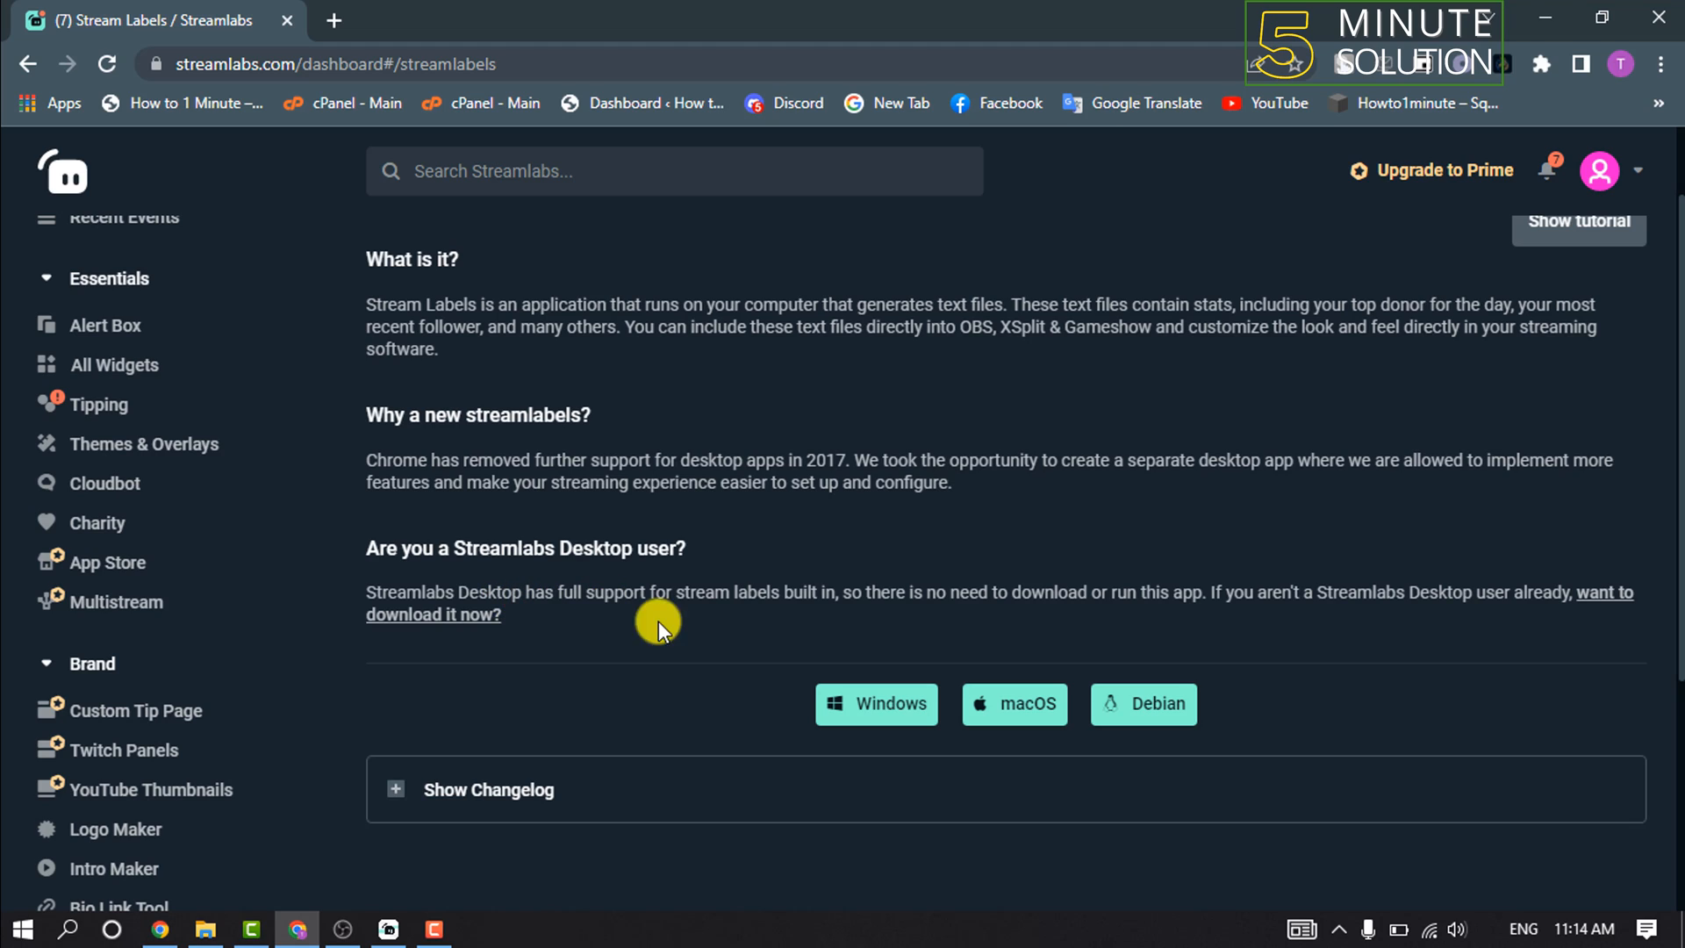
mouse_move(696, 697)
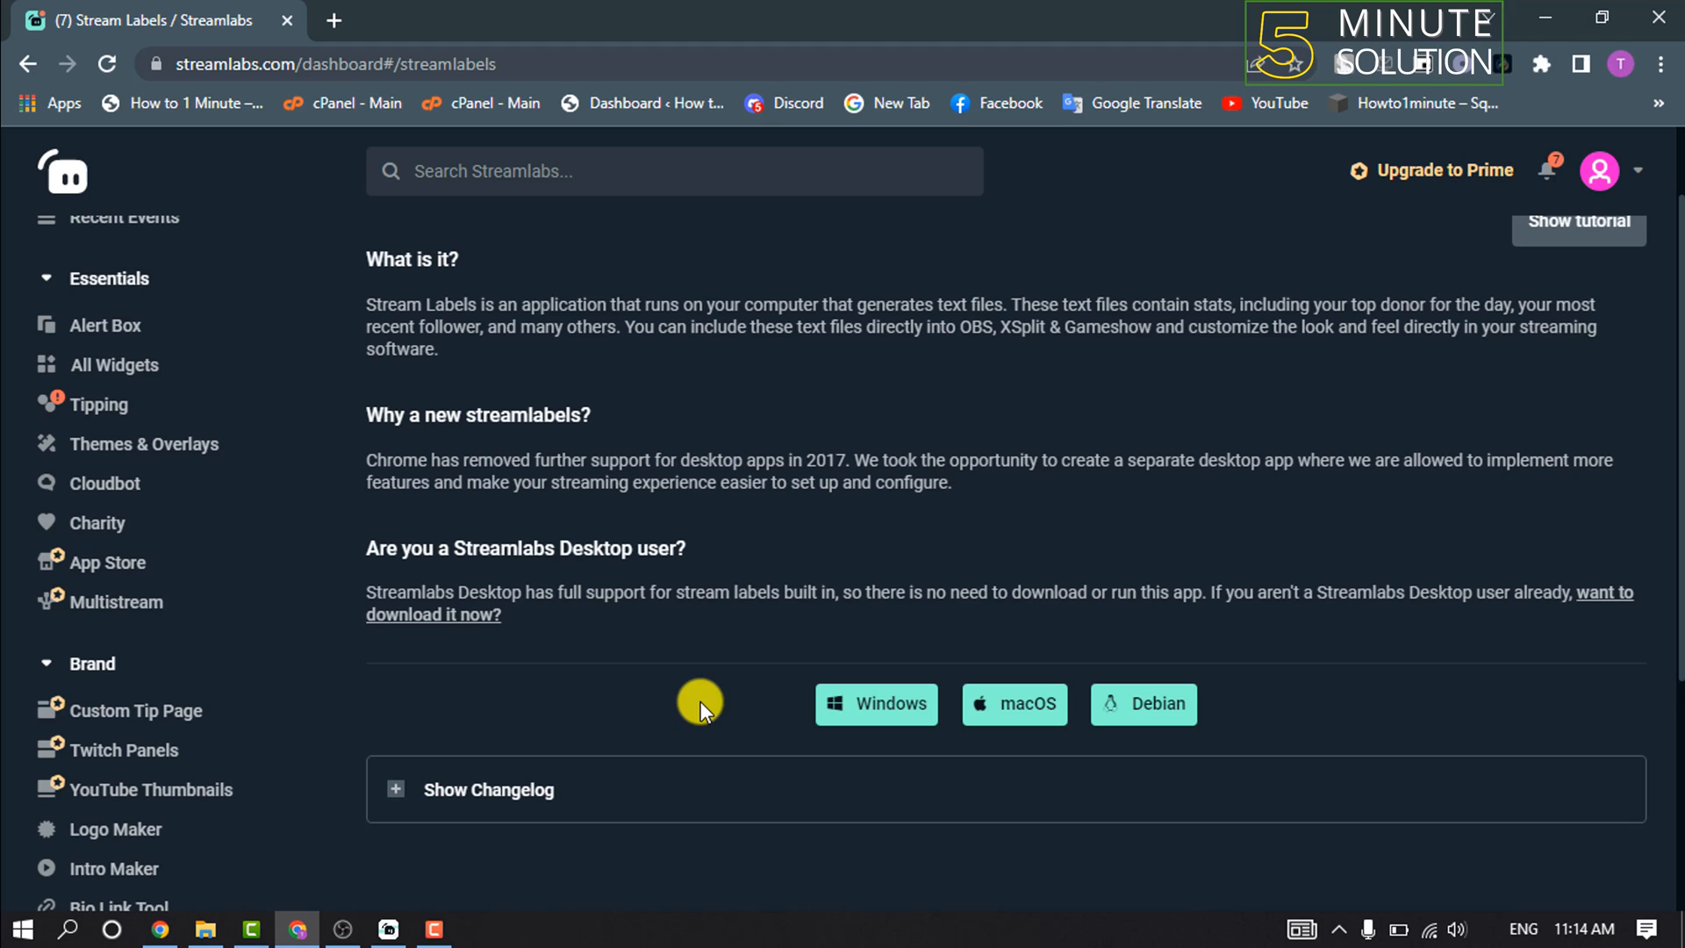
mouse_move(871, 590)
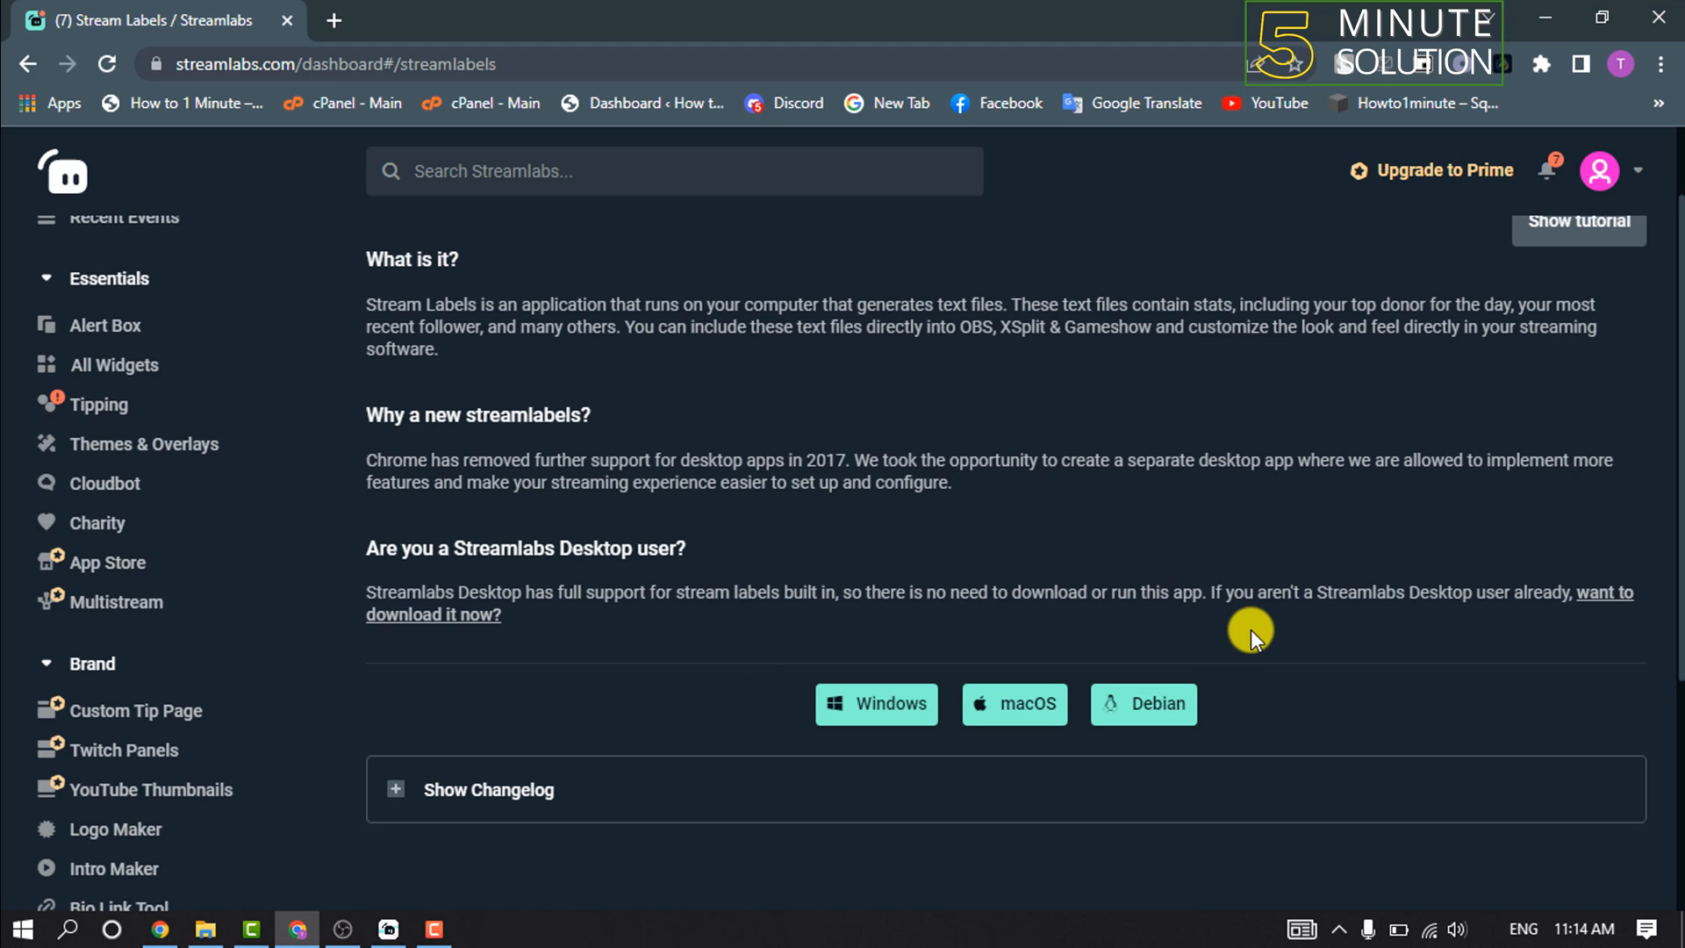
mouse_move(1141, 794)
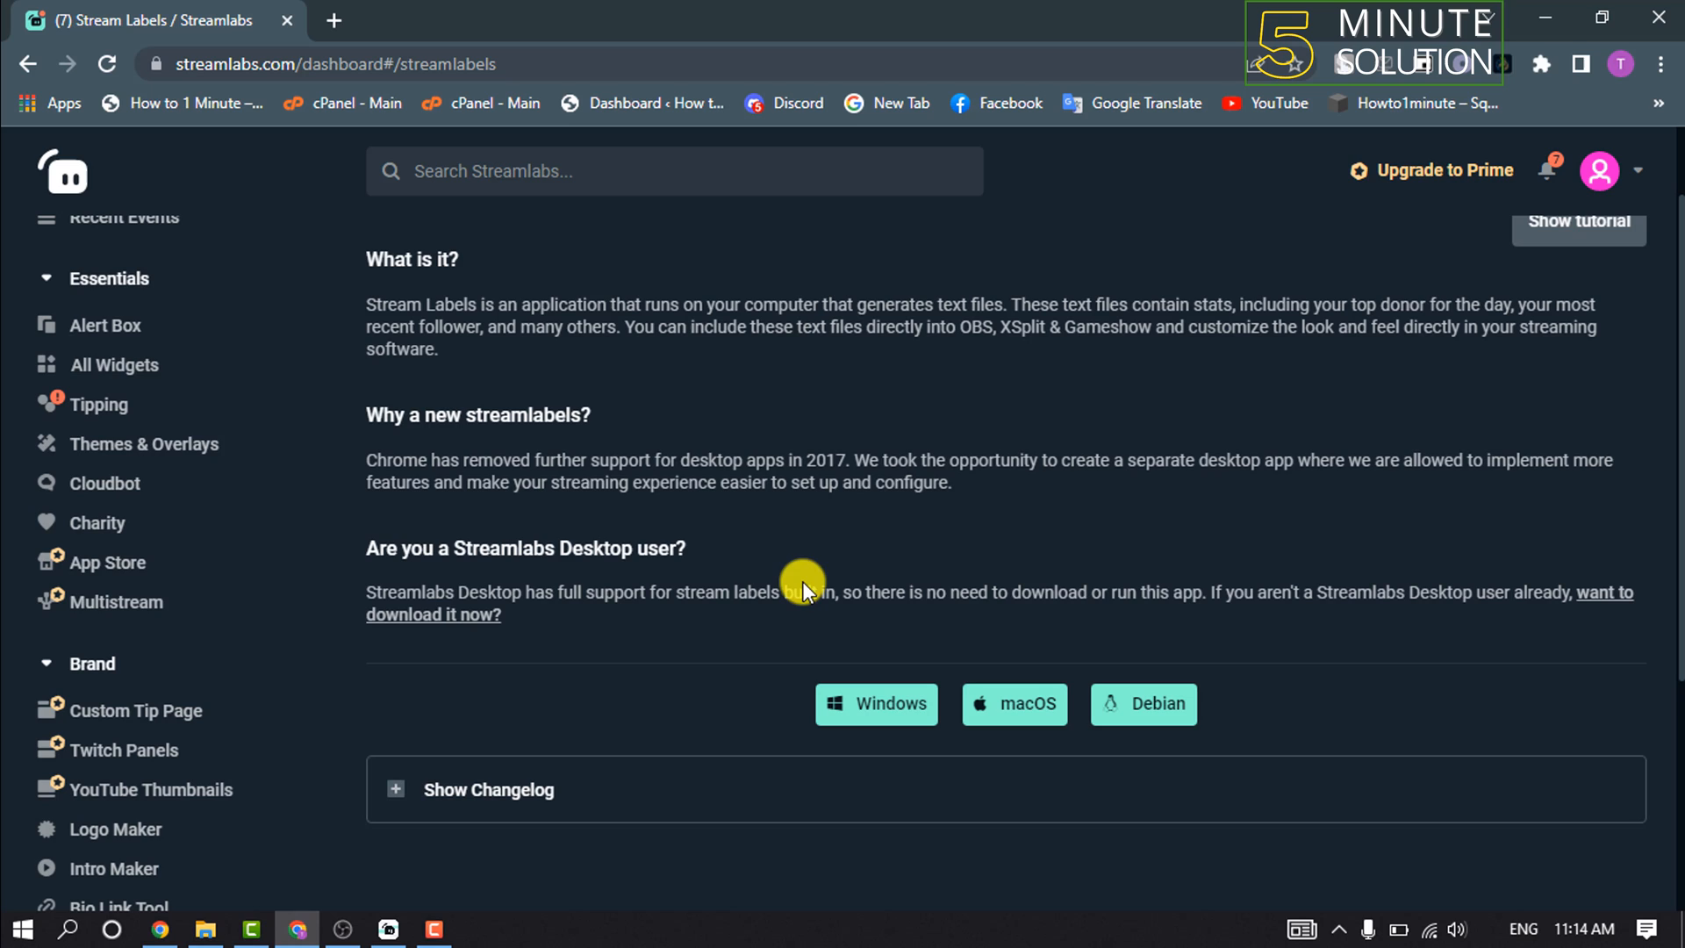
mouse_move(911, 673)
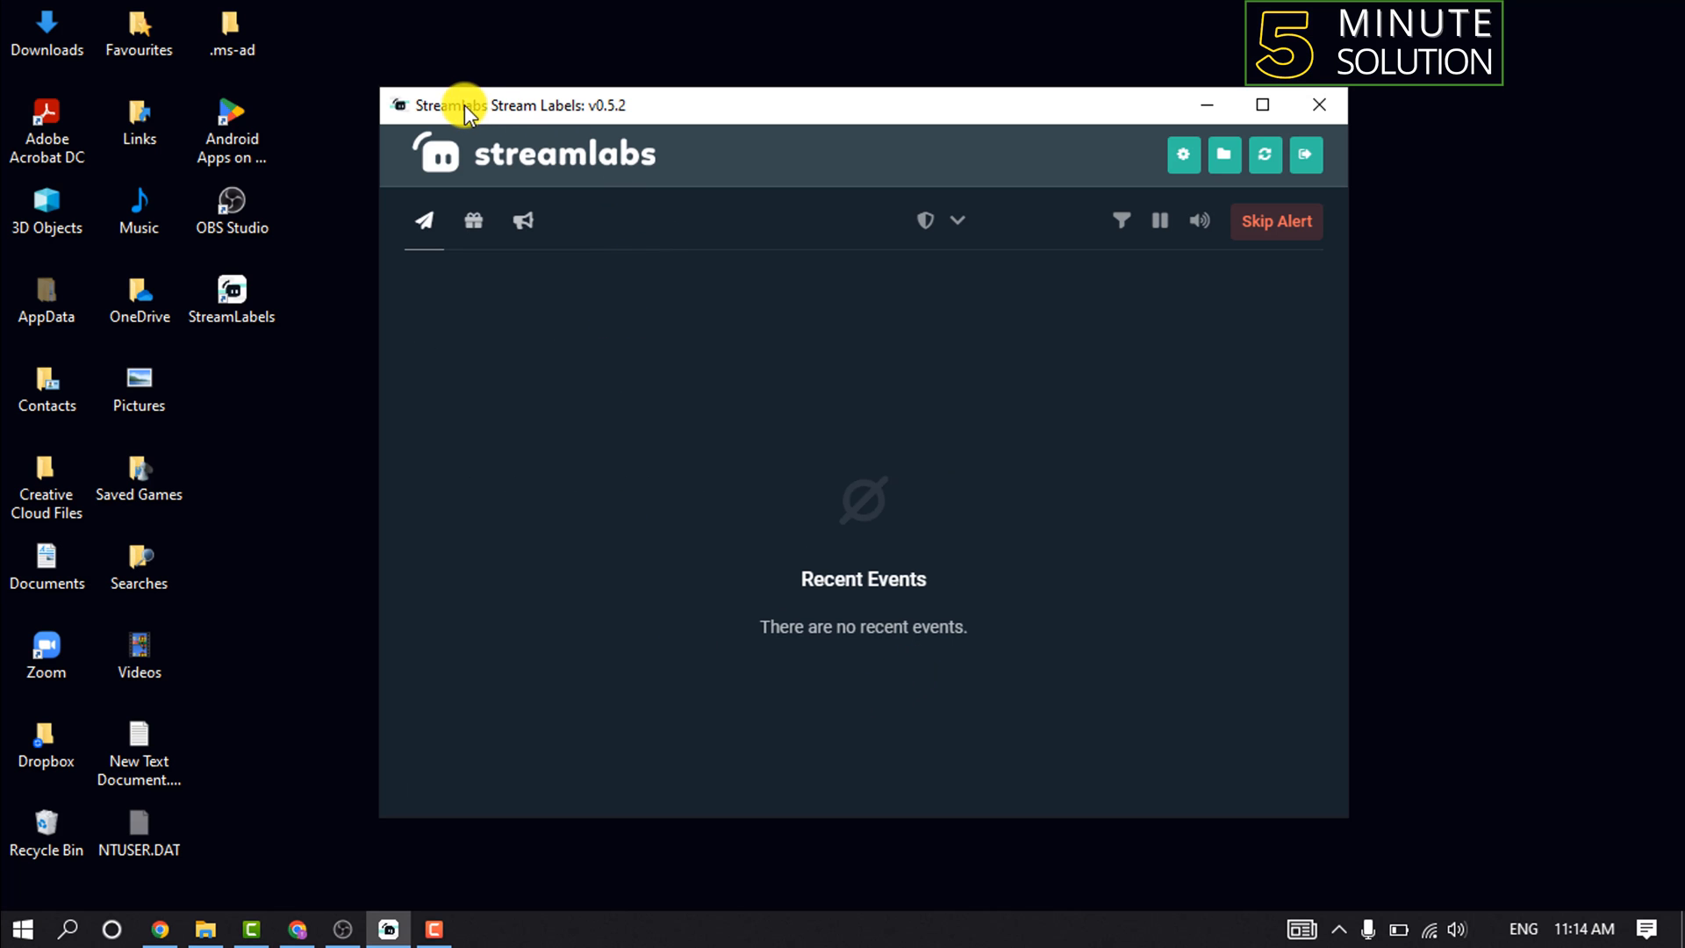
Position the running Stream Labels desktop app window on the desktop beside OBS.
drag(451, 104, 546, 134)
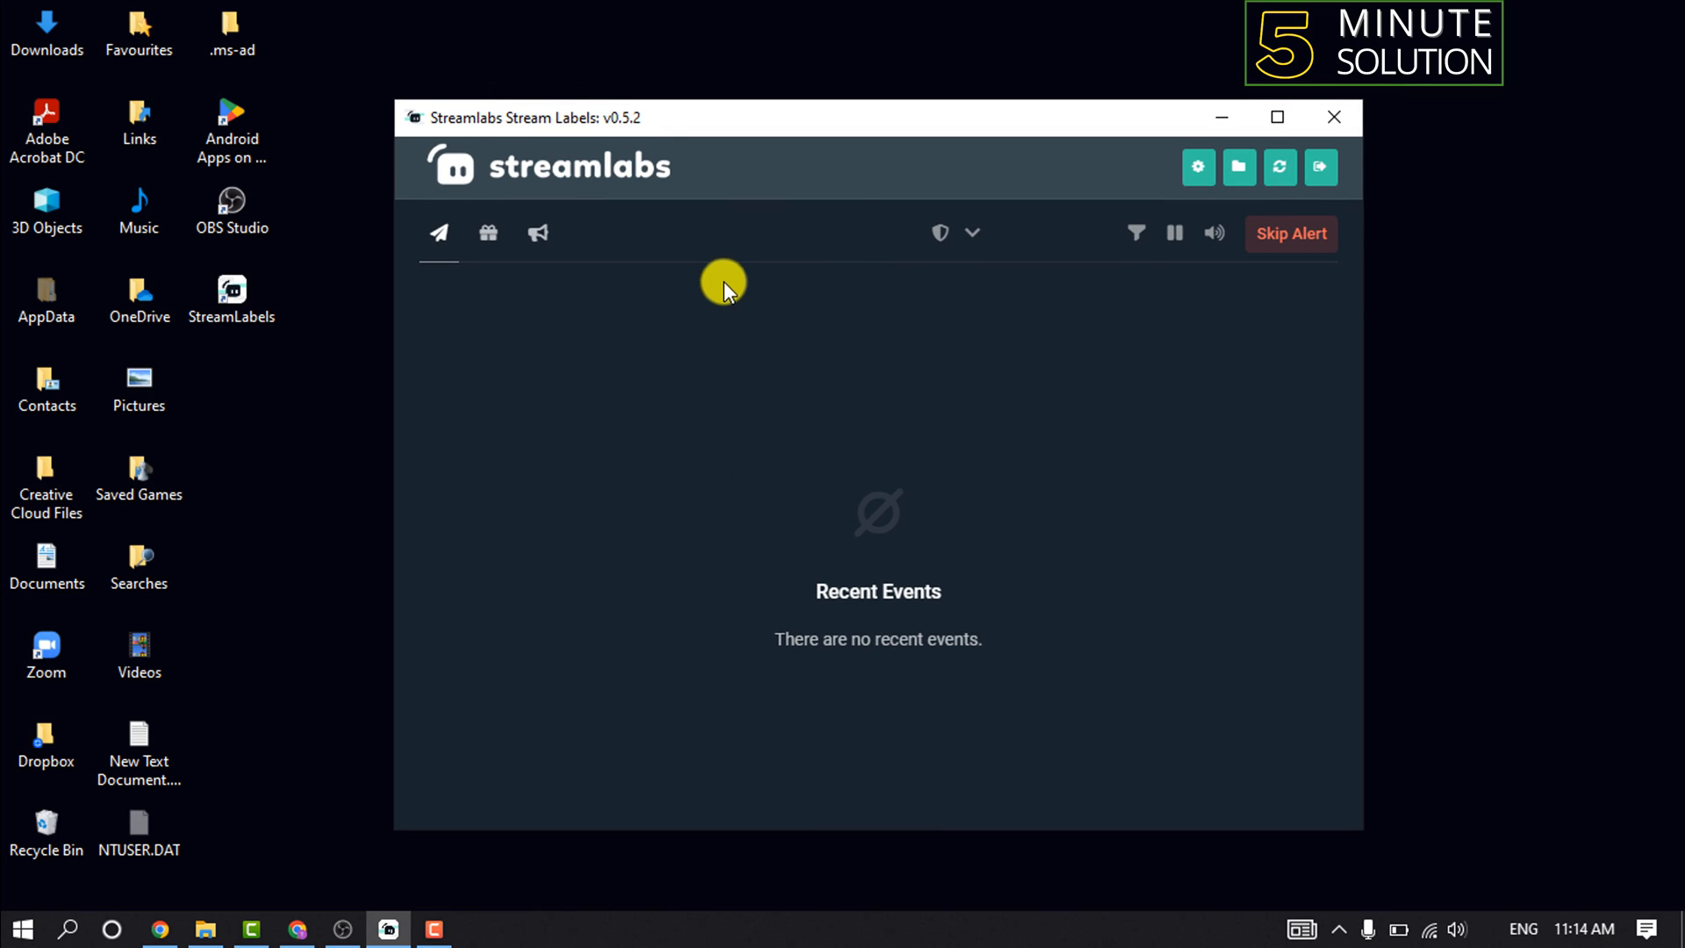
drag(723, 118, 569, 77)
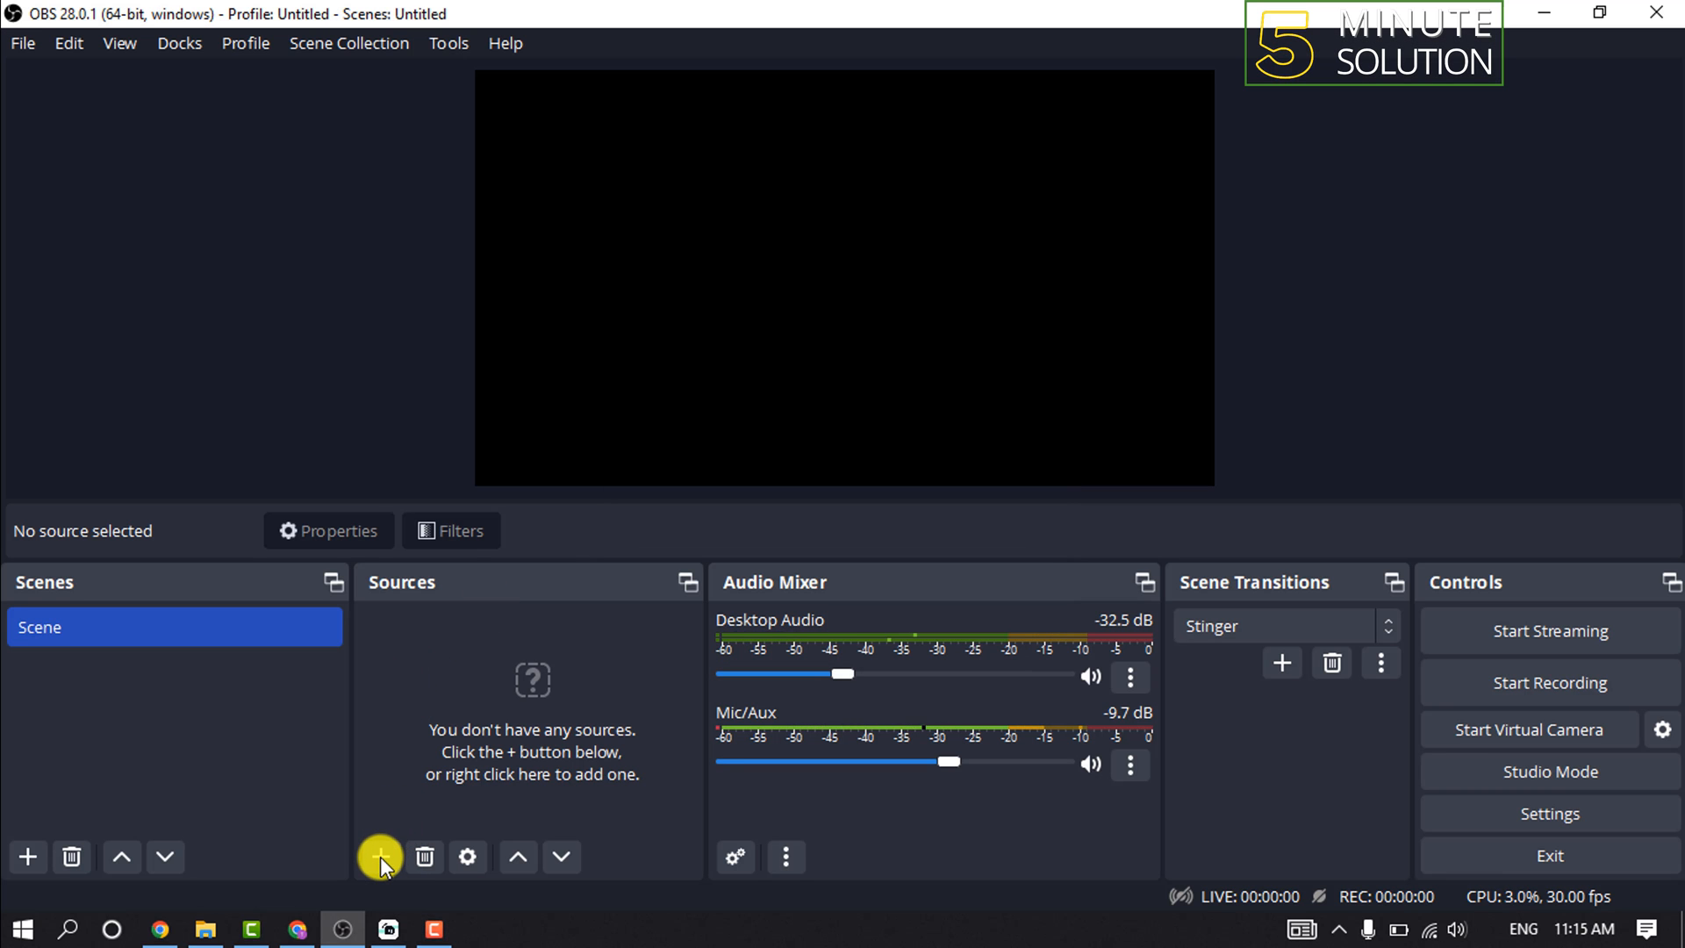
Add a Text (GDI+) source to the scene named 'Recent Subscribers'.
click(381, 857)
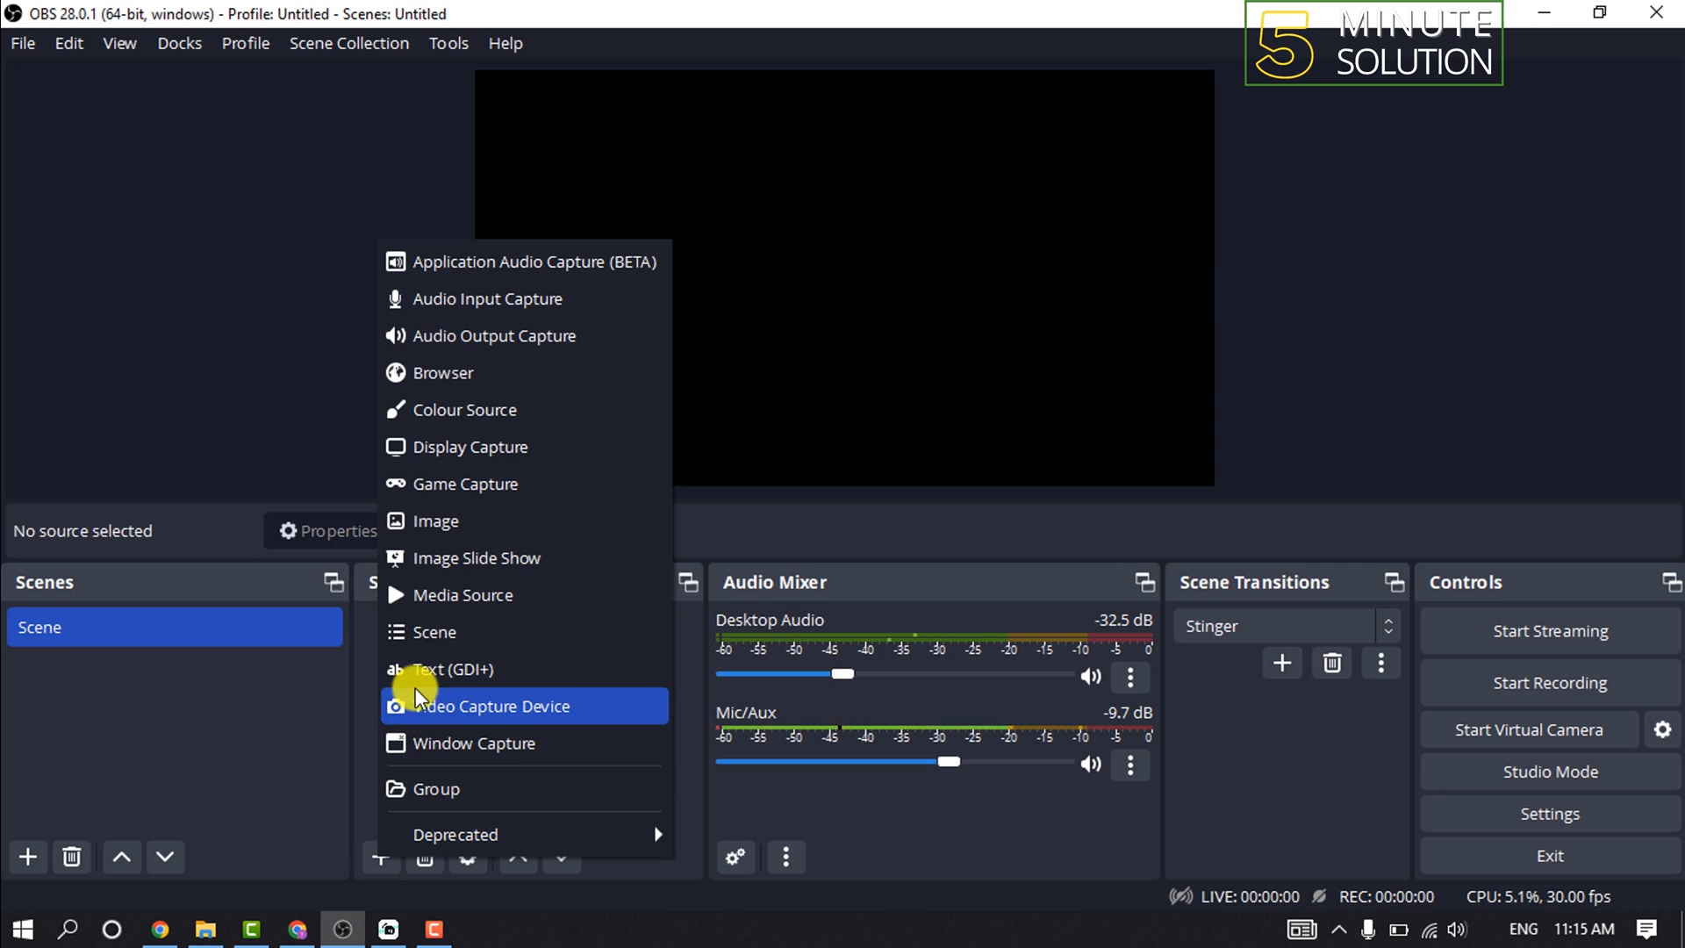
click(453, 669)
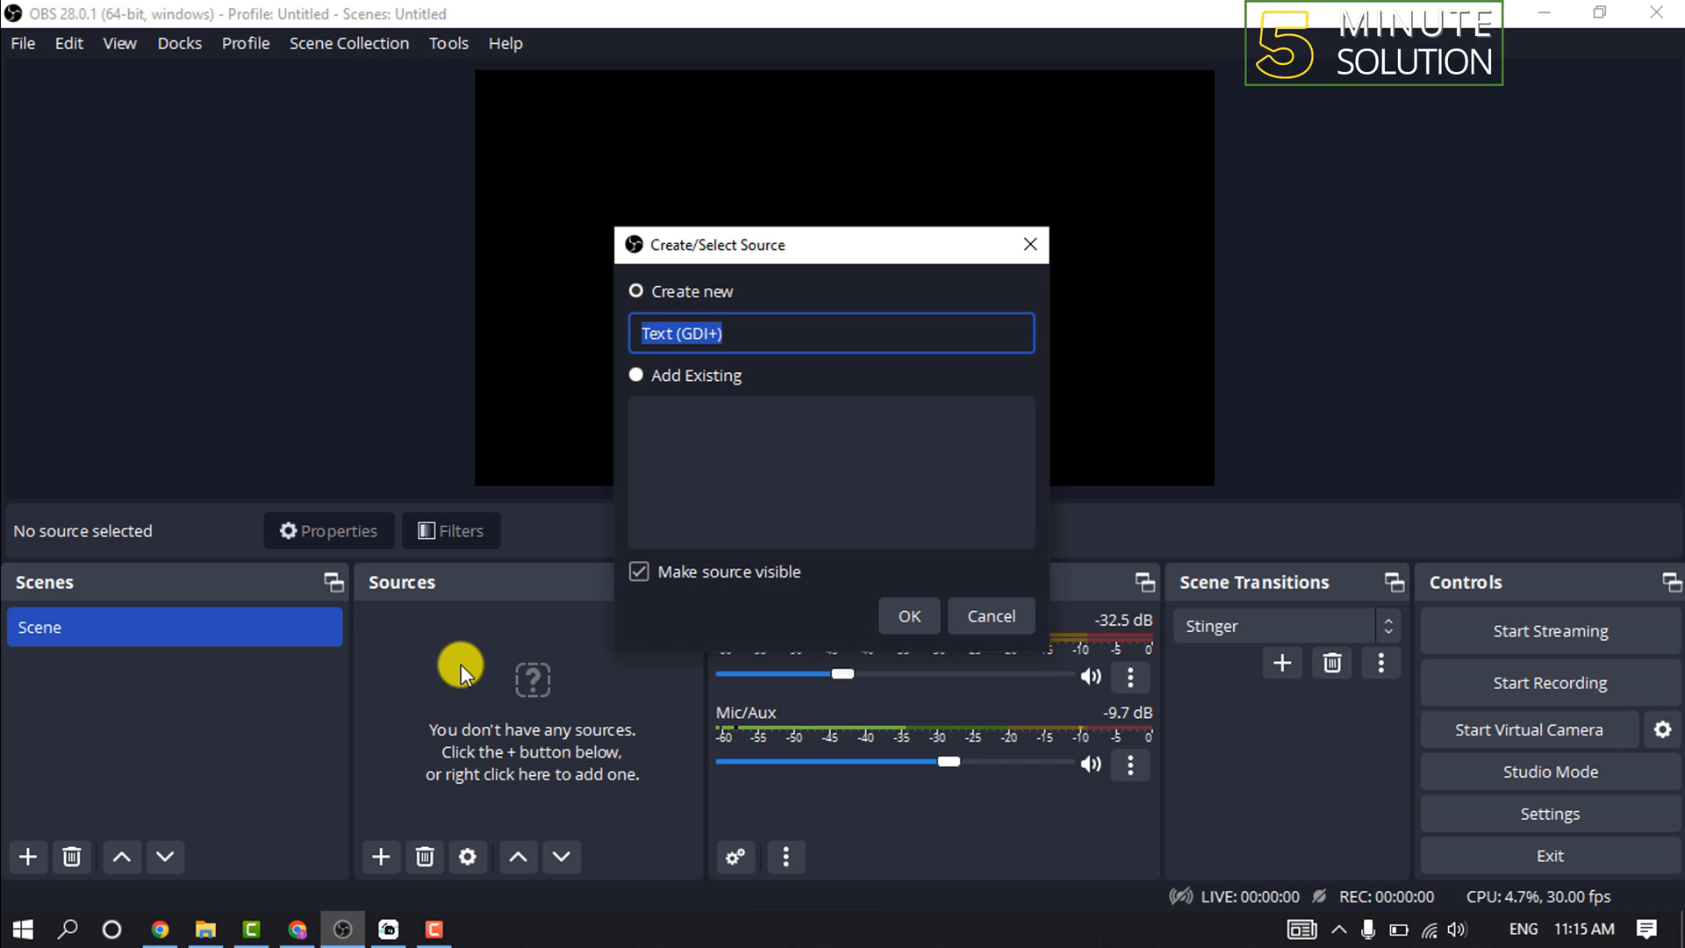
text(Recent)
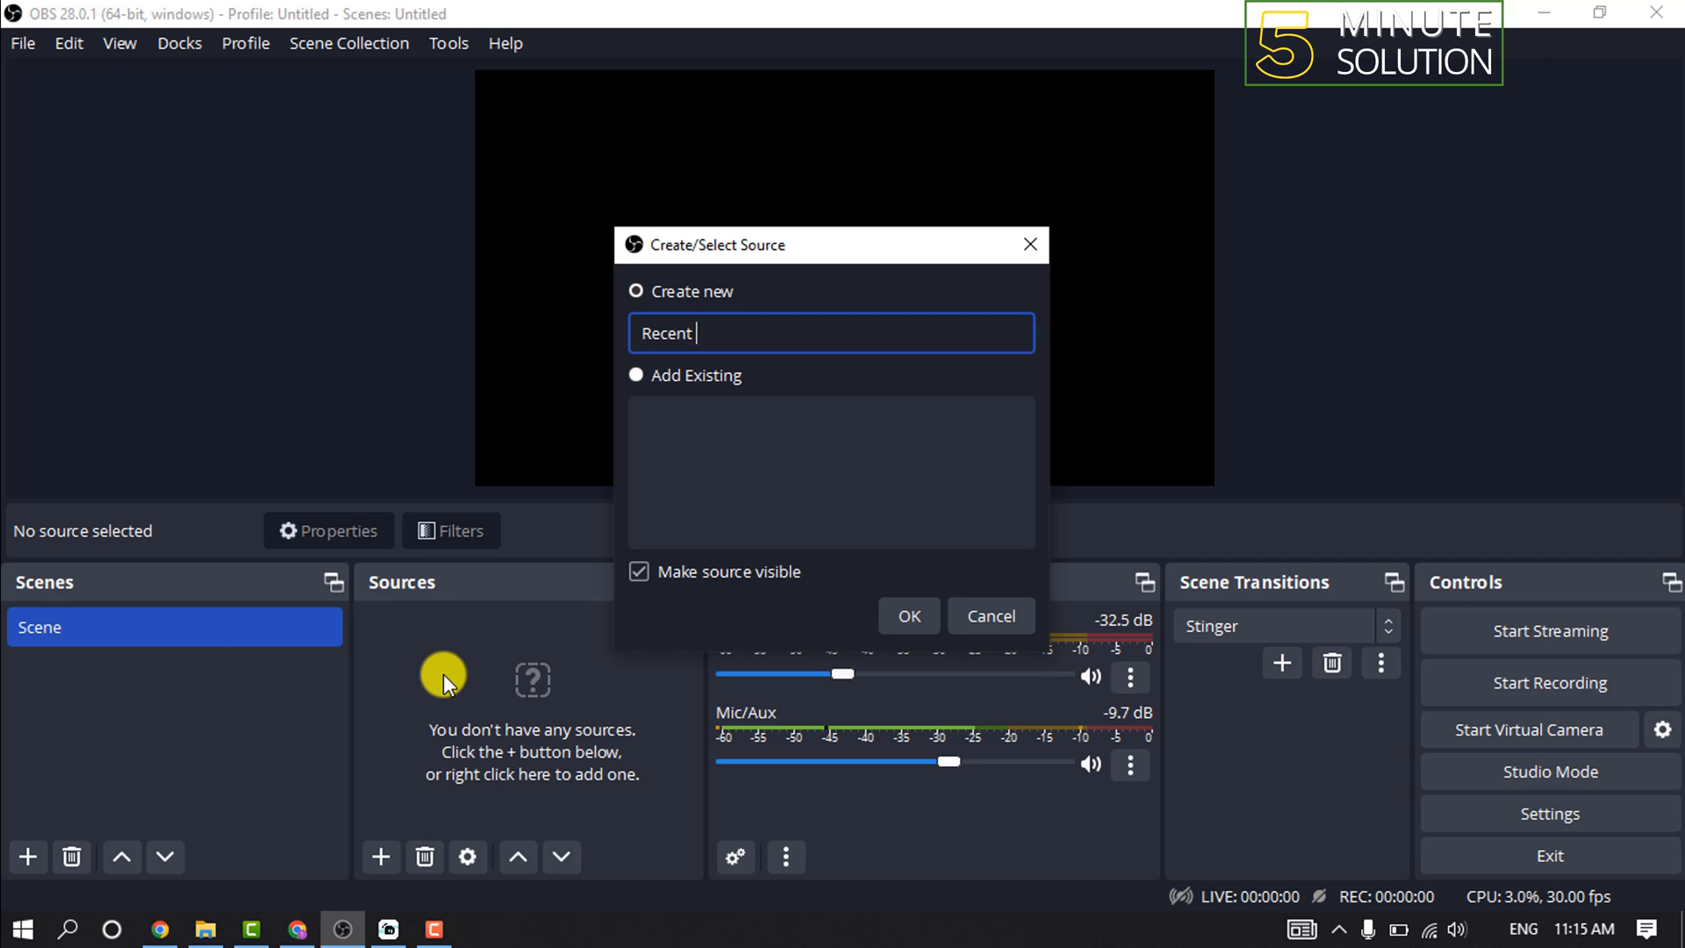
text(Subscr)
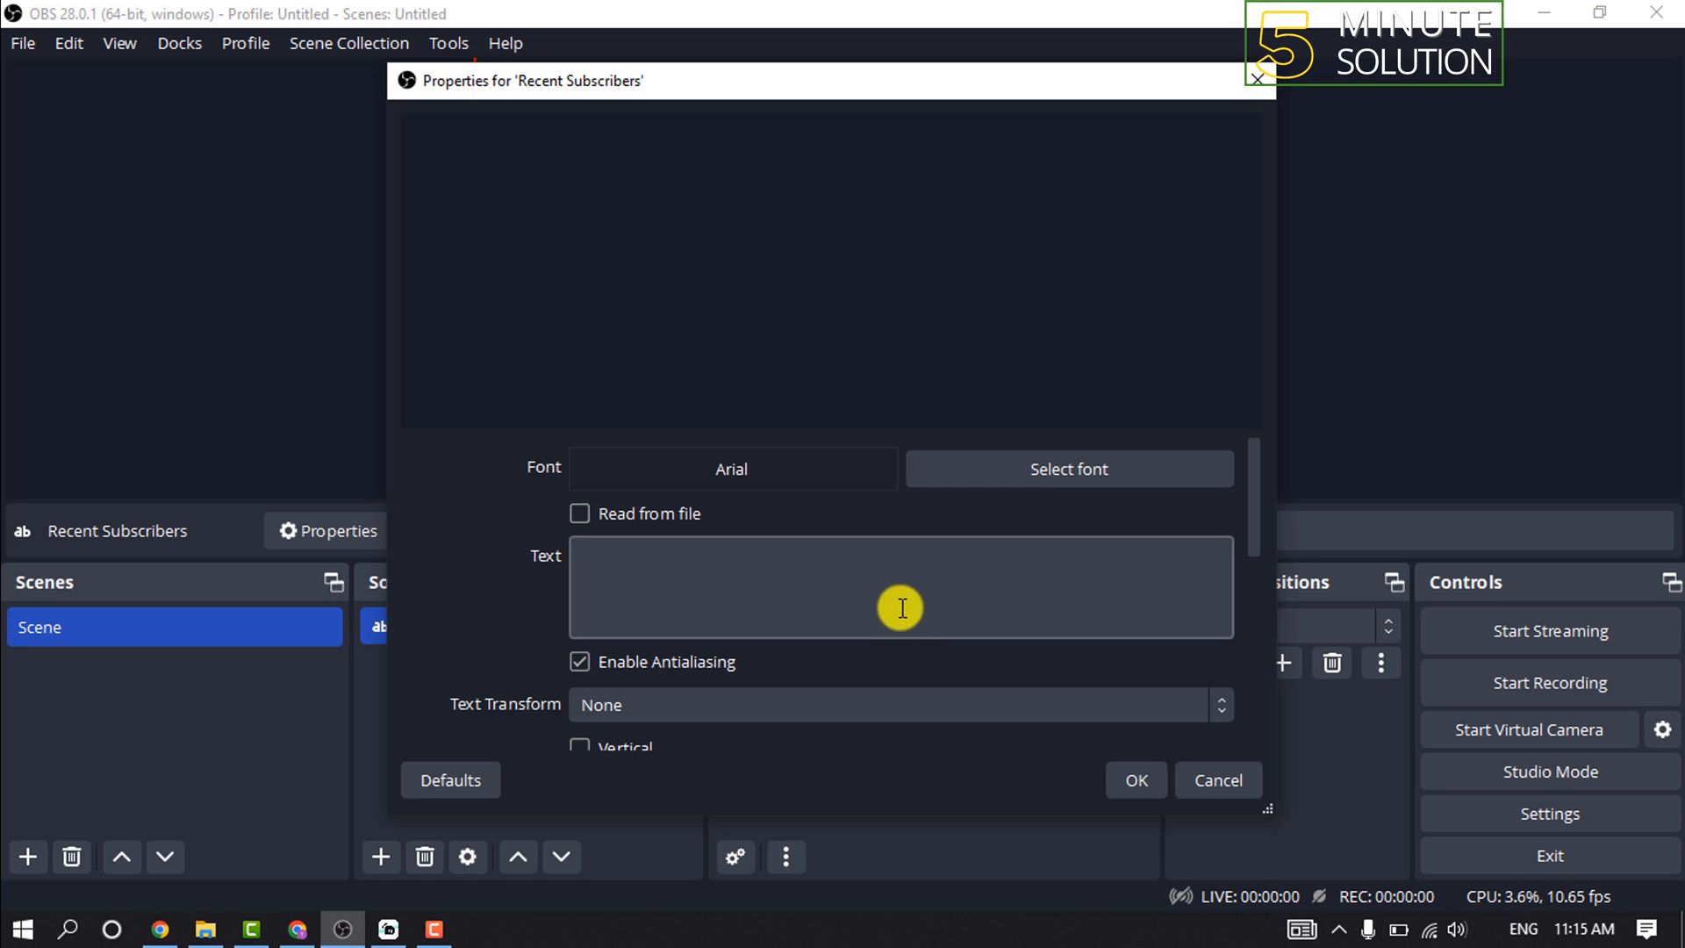
mouse_move(579, 526)
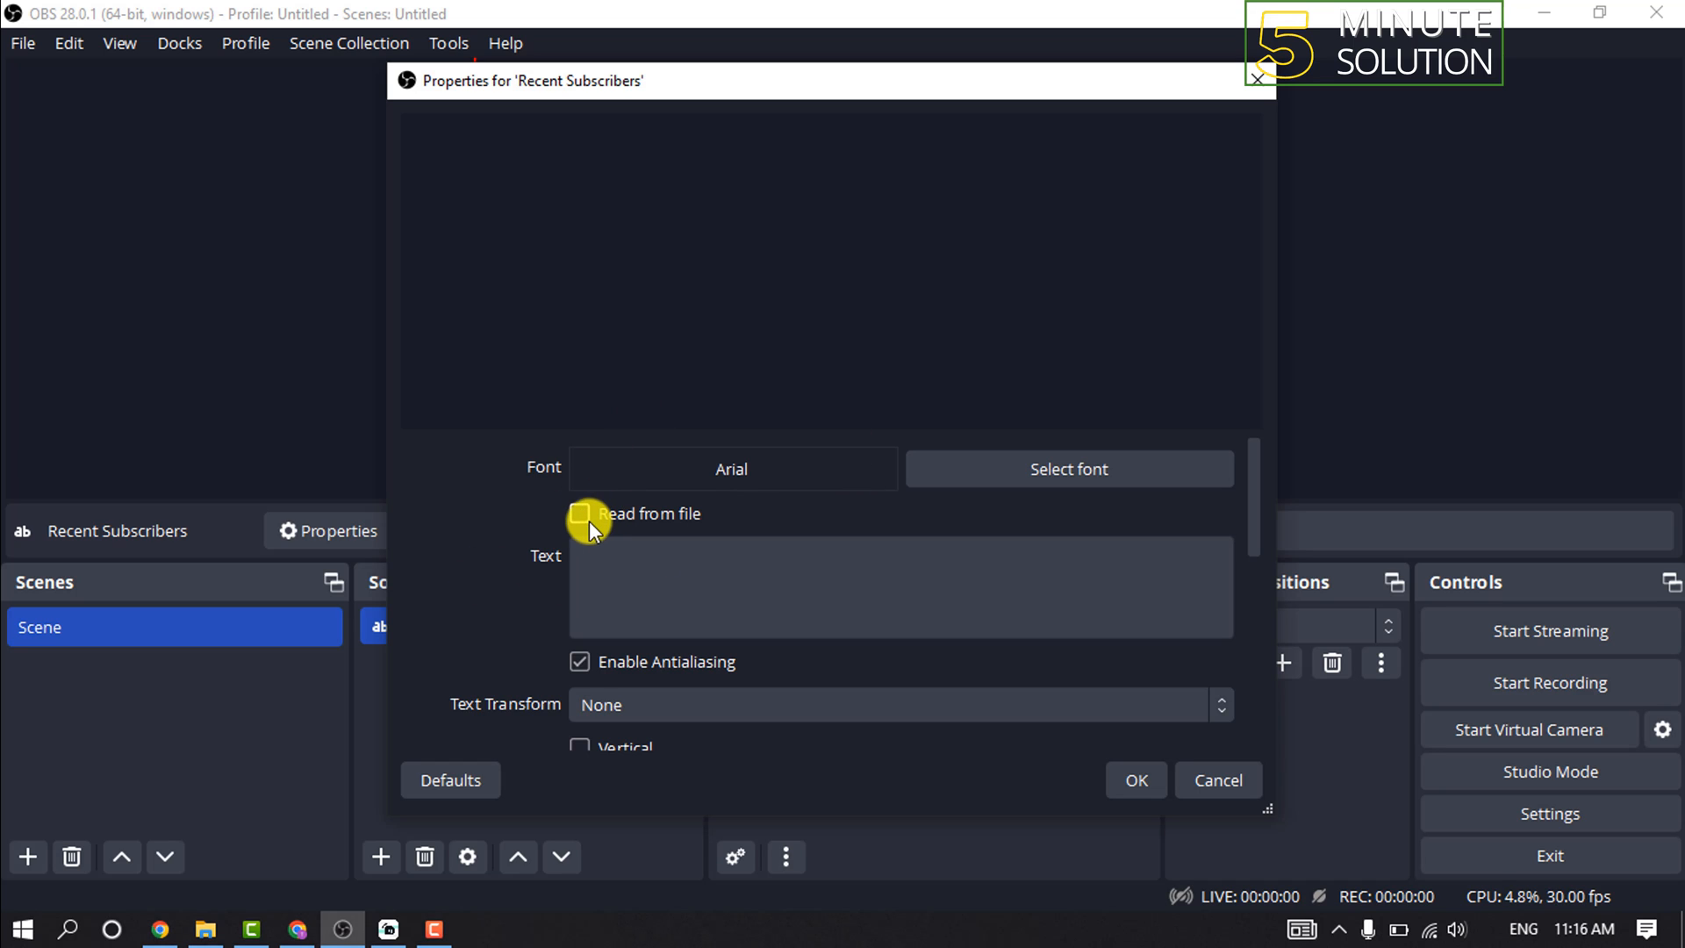
Enable Read from file in the Recent Subscribers text properties.
click(579, 515)
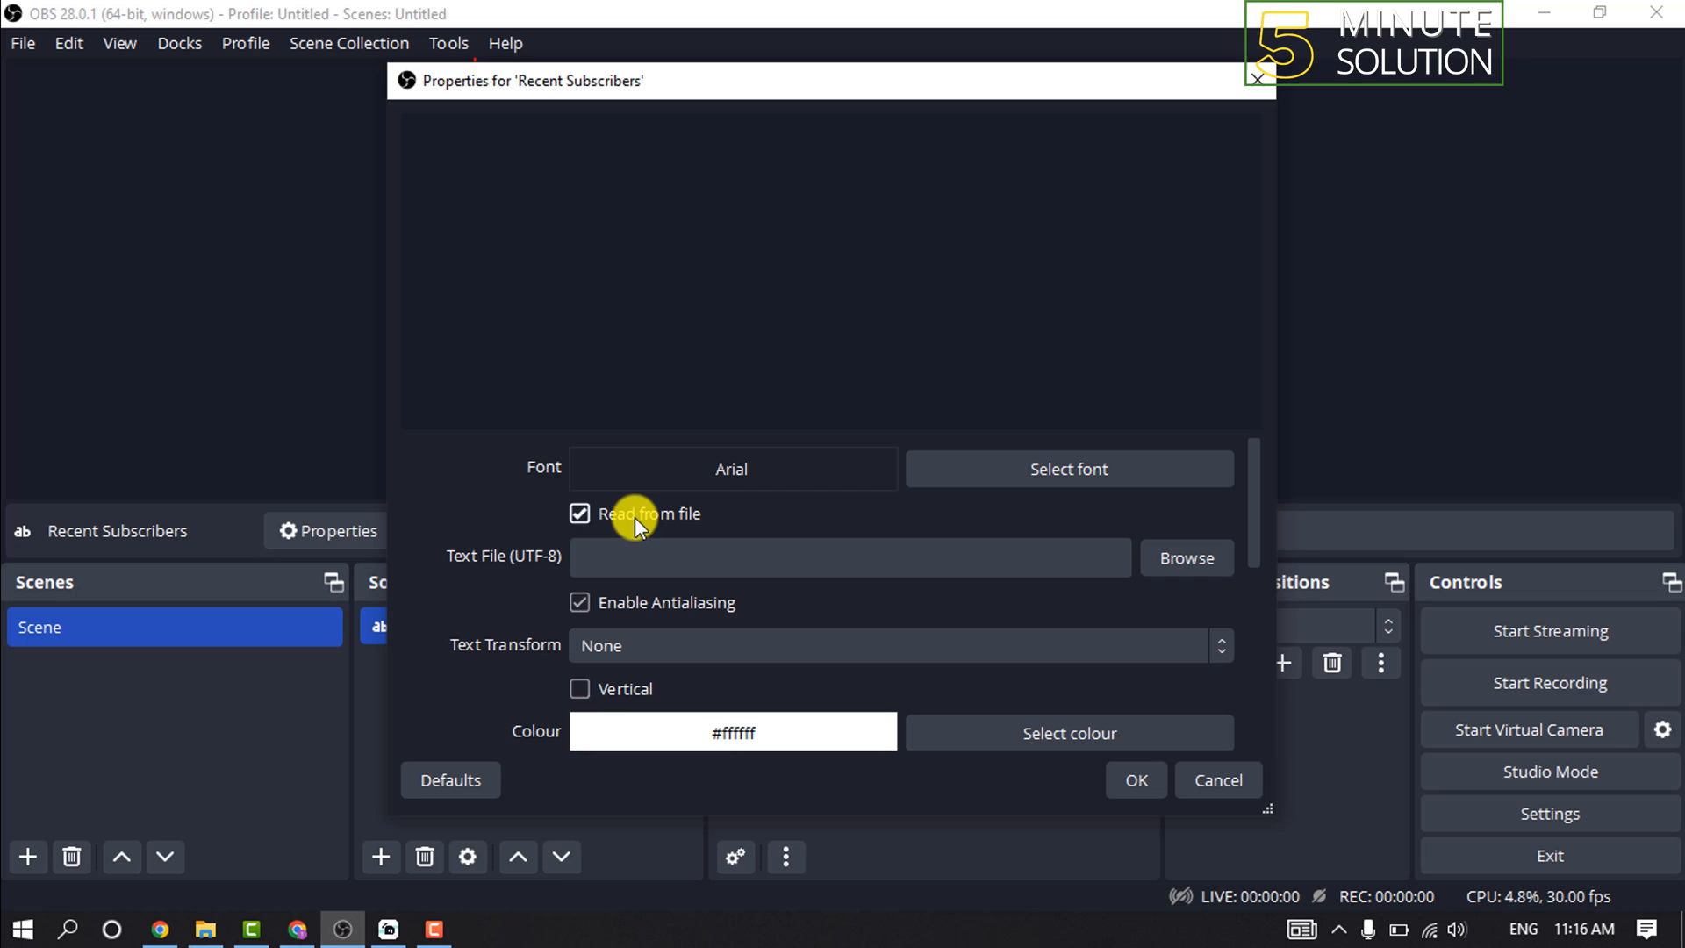
mouse_move(1141, 575)
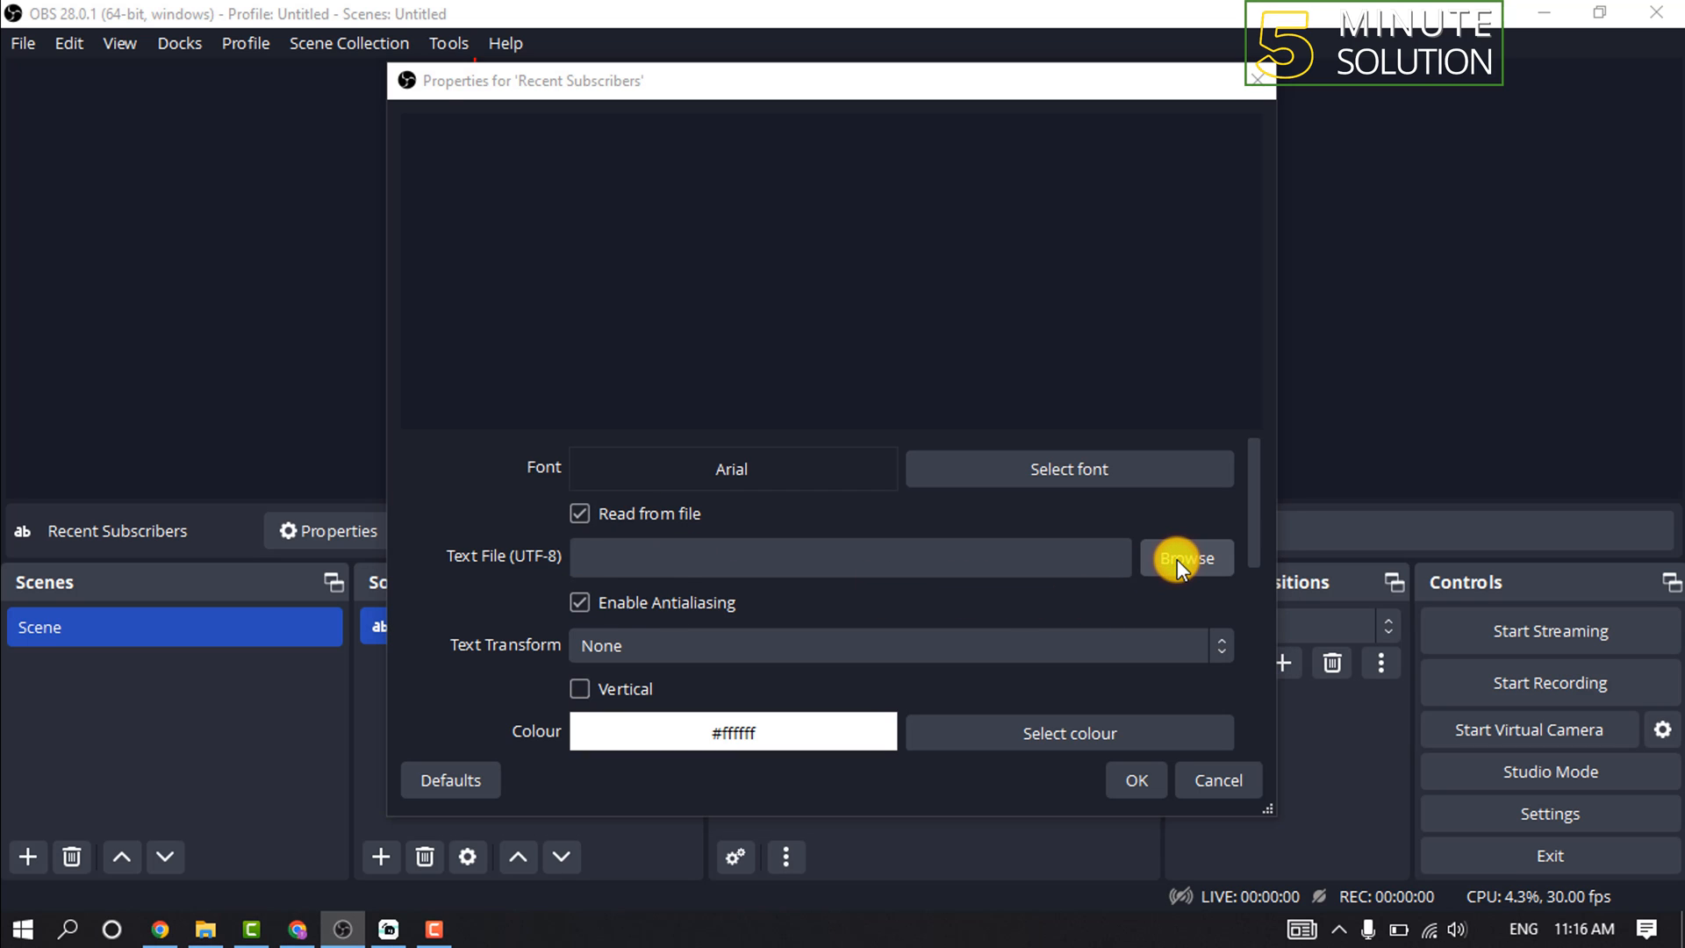
Choose Documents > StreamLabs > 30day_subscriber_count.txt as the text file, previewing 0.
click(1187, 558)
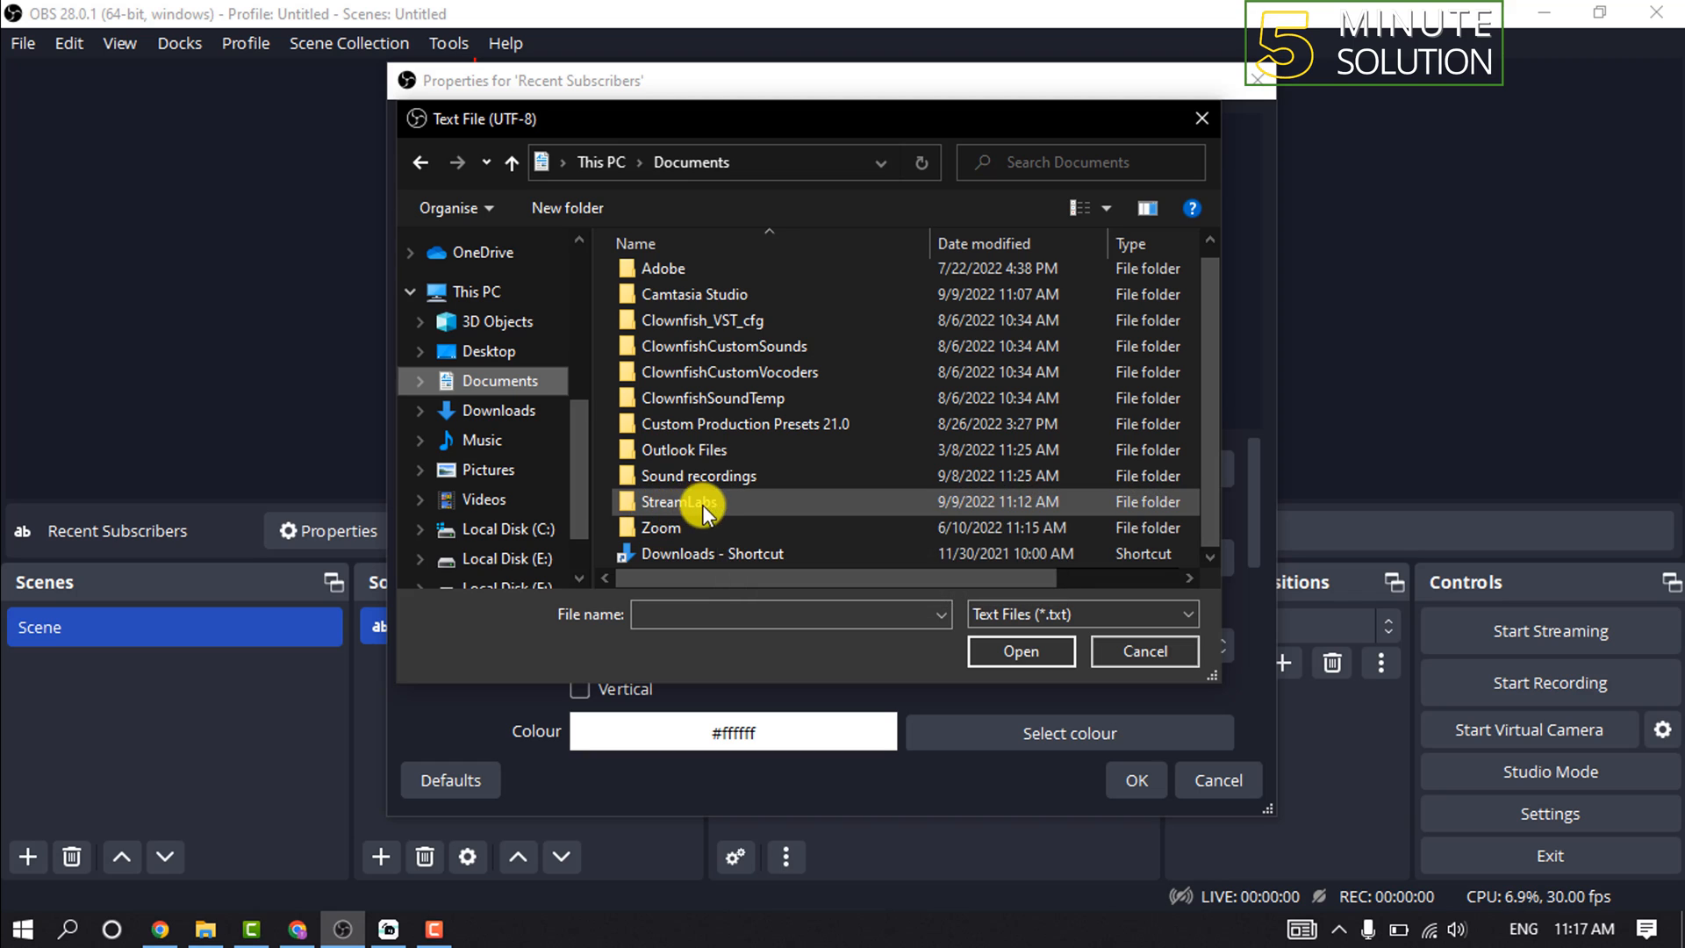
double_click(667, 502)
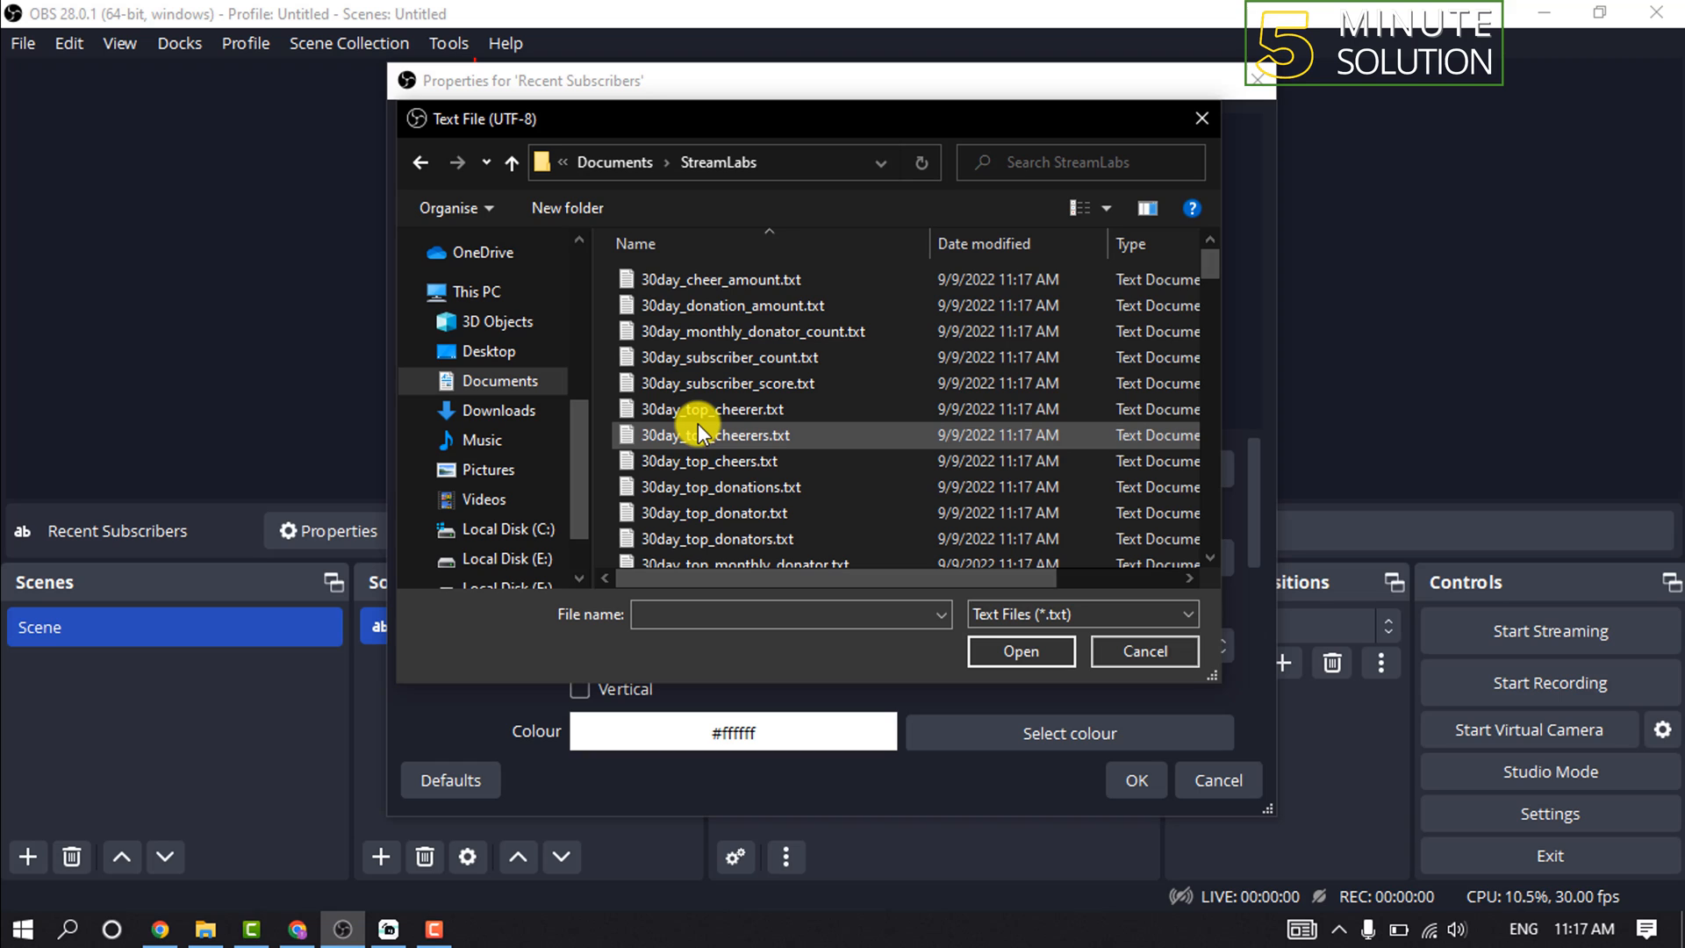
mouse_move(658, 360)
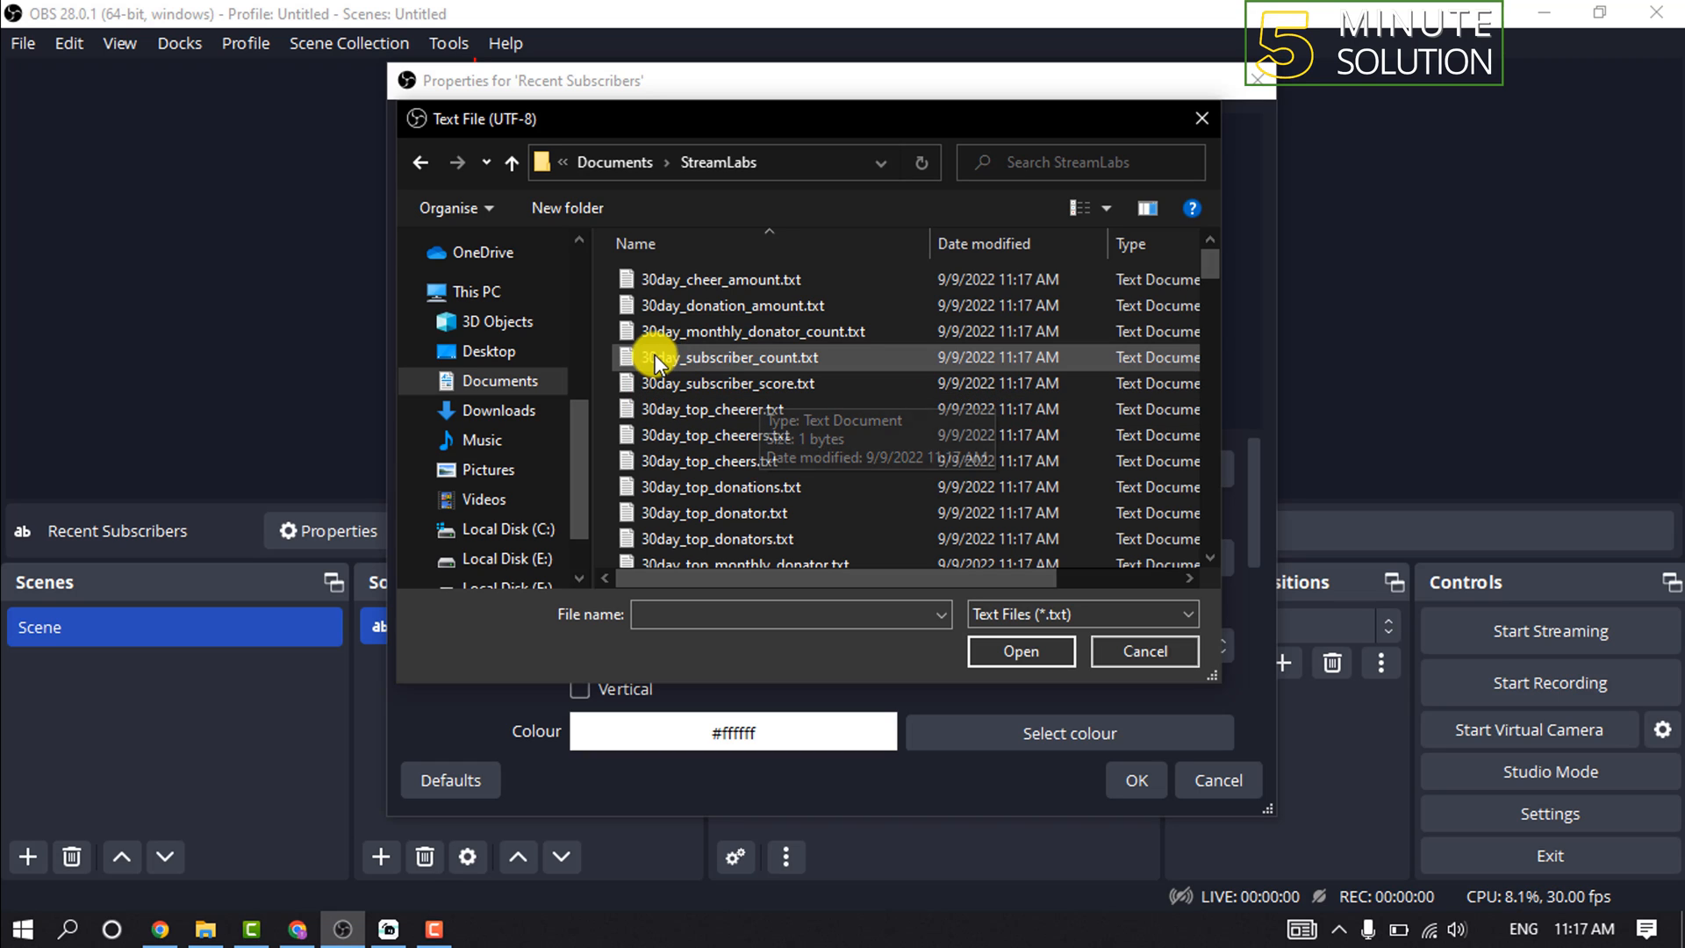
click(753, 356)
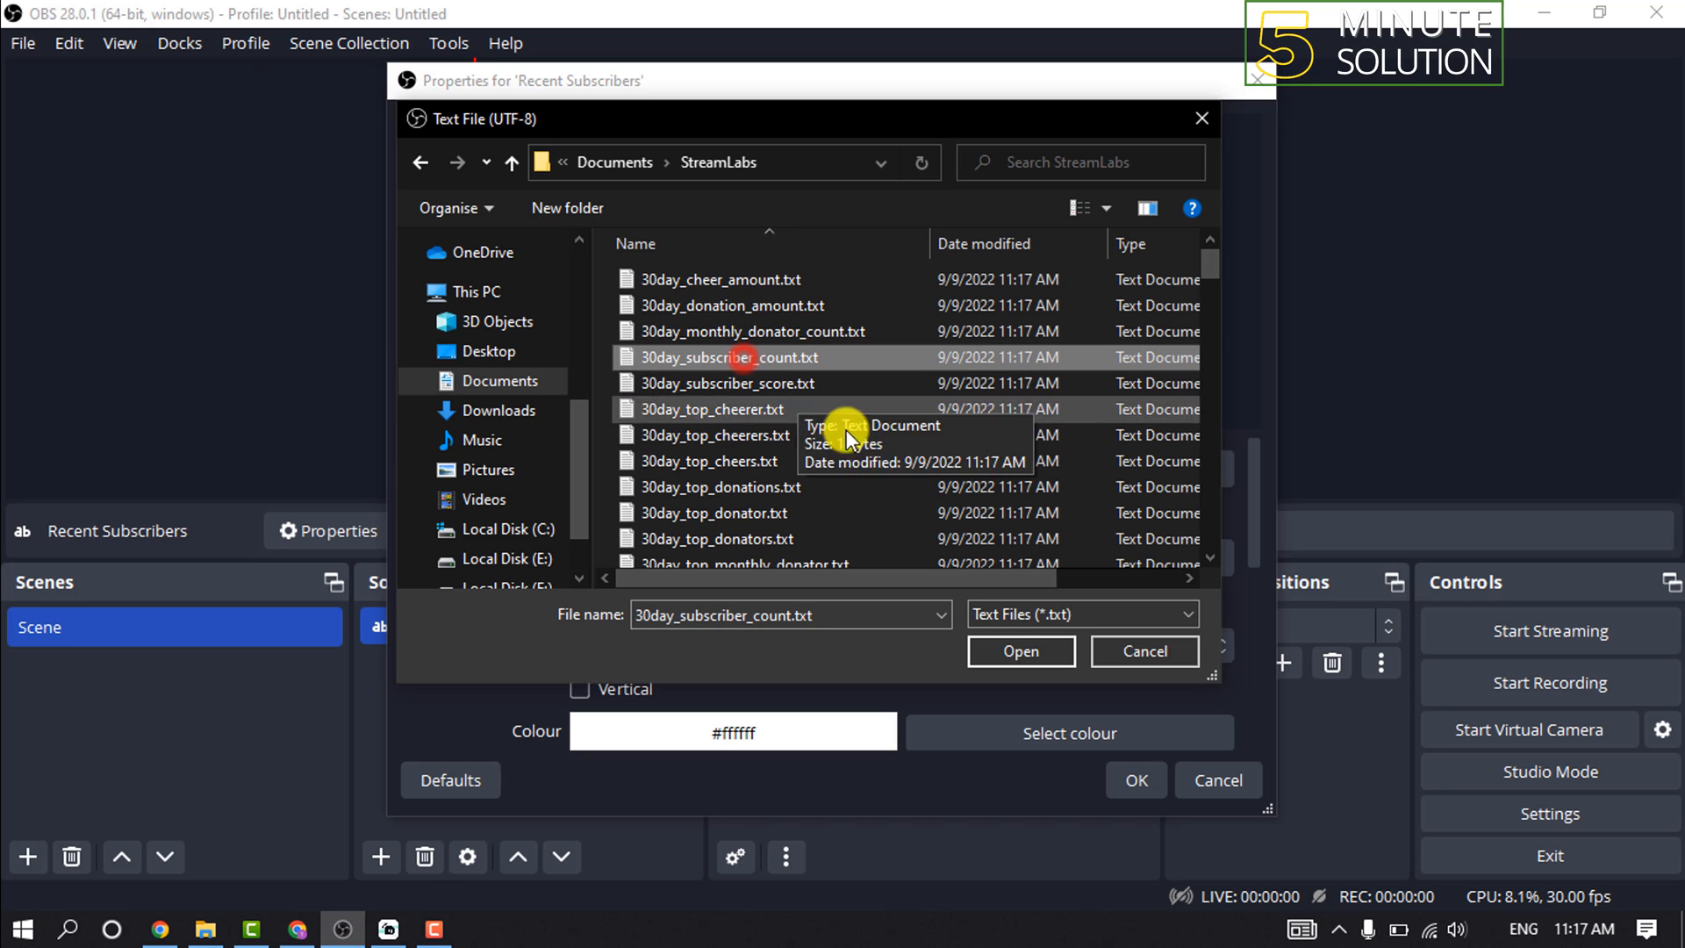
click(1018, 651)
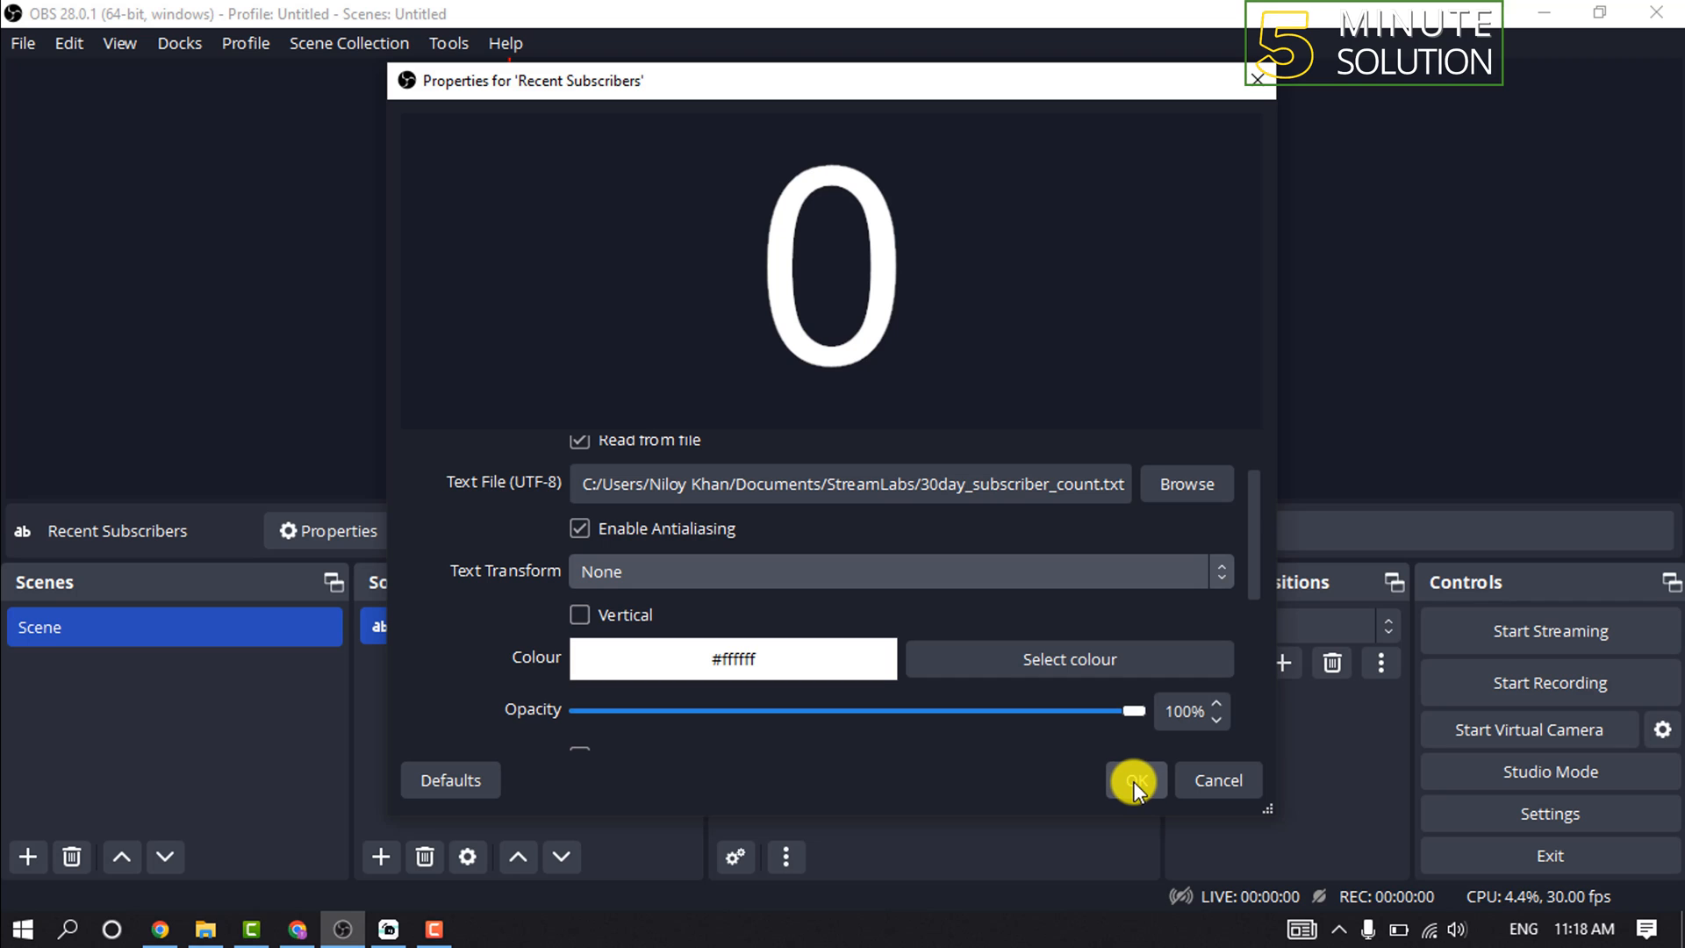
Confirm the properties so the scene shows the Recent Subscribers count of 0.
click(1136, 779)
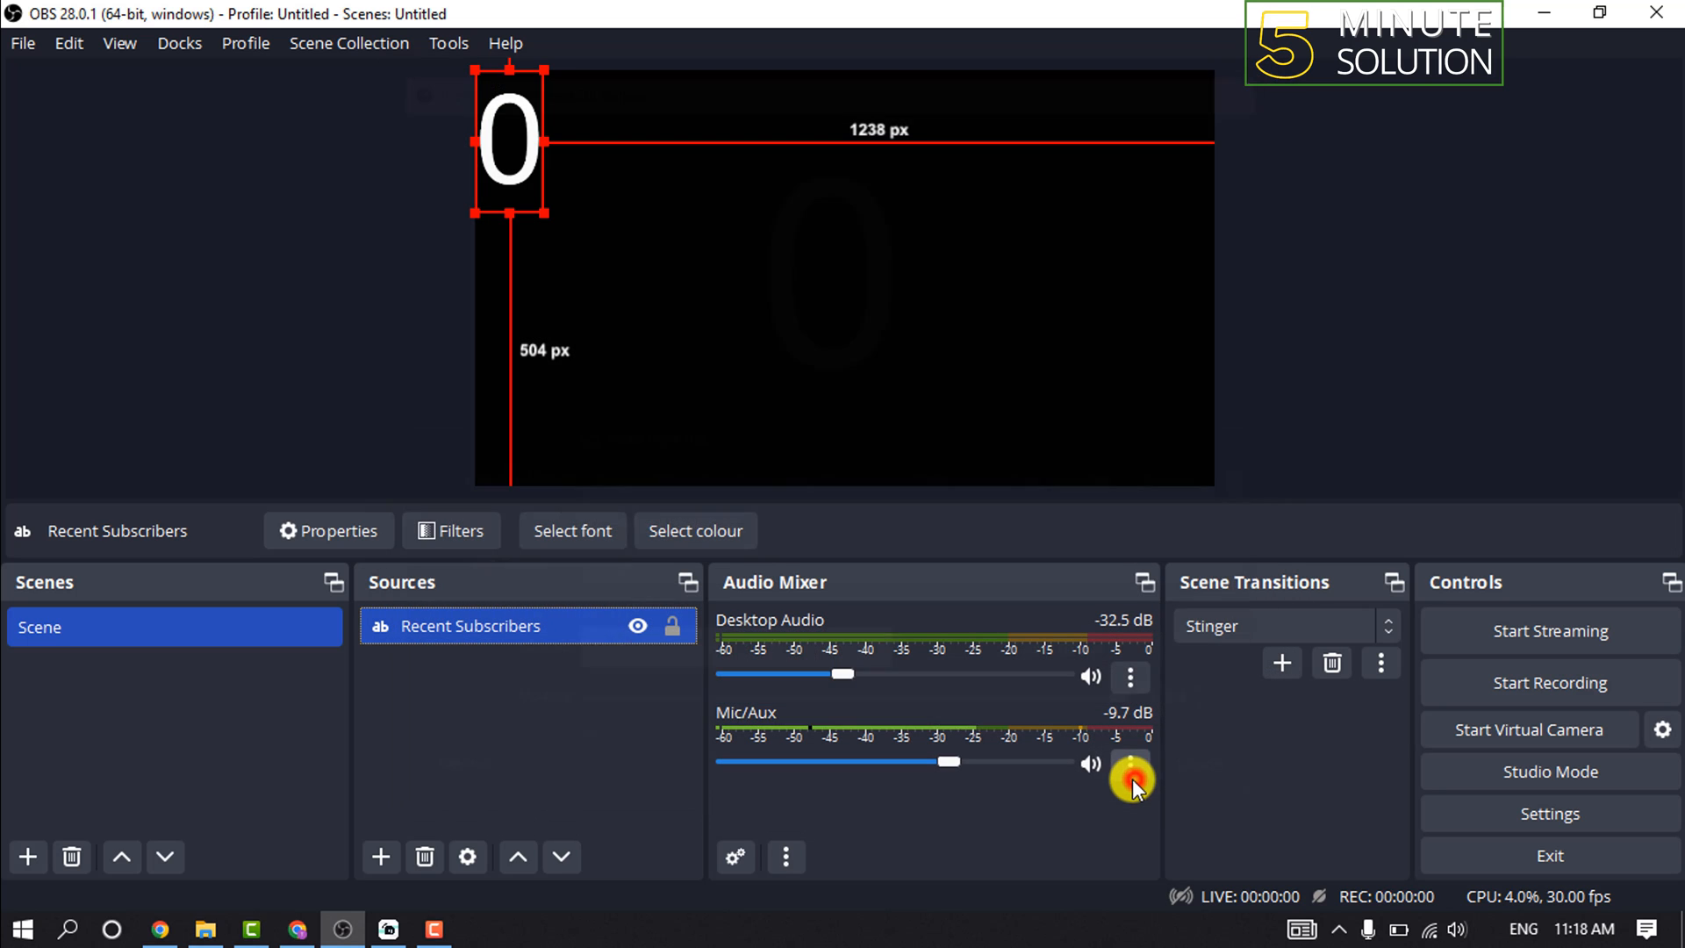